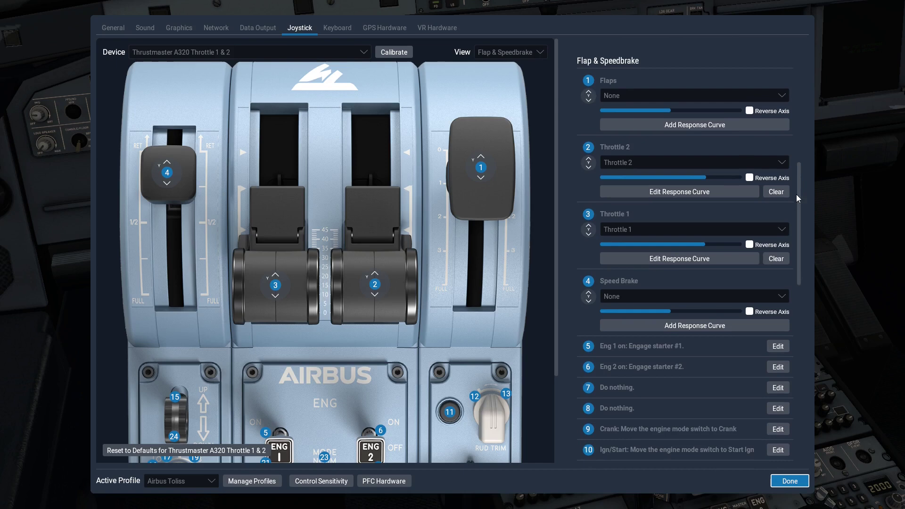
# - Switch the throttle view from Flap & Speedbrake to Top, showing the Throttle 1 and 2 axes
pyautogui.scroll(-3)
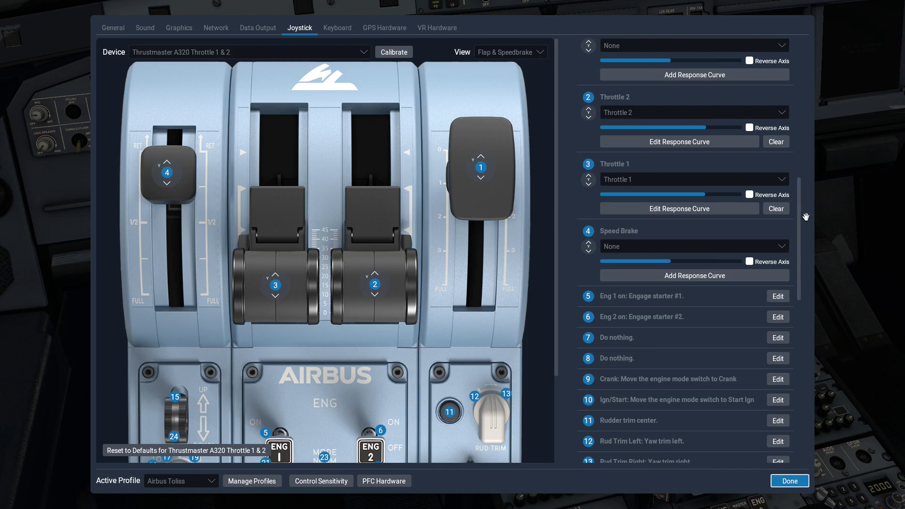
pyautogui.click(511, 52)
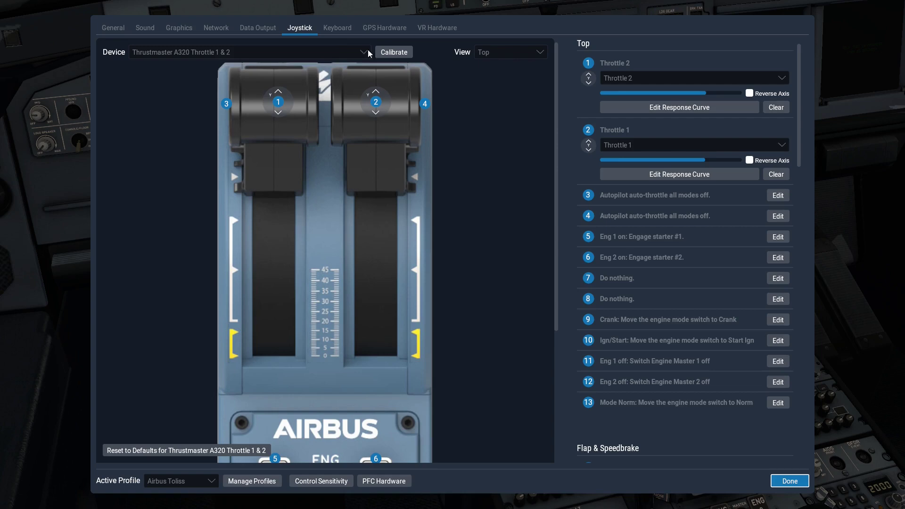
pyautogui.moveTo(796, 167)
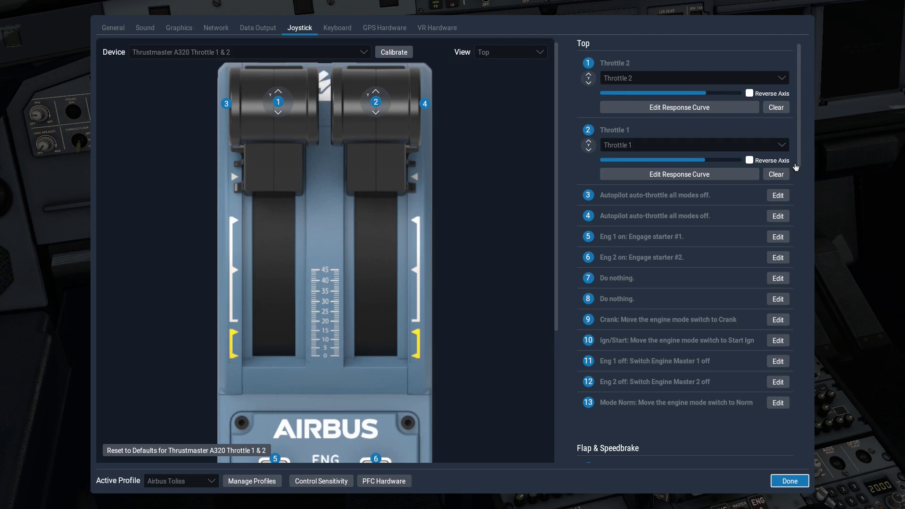
pyautogui.scroll(-3)
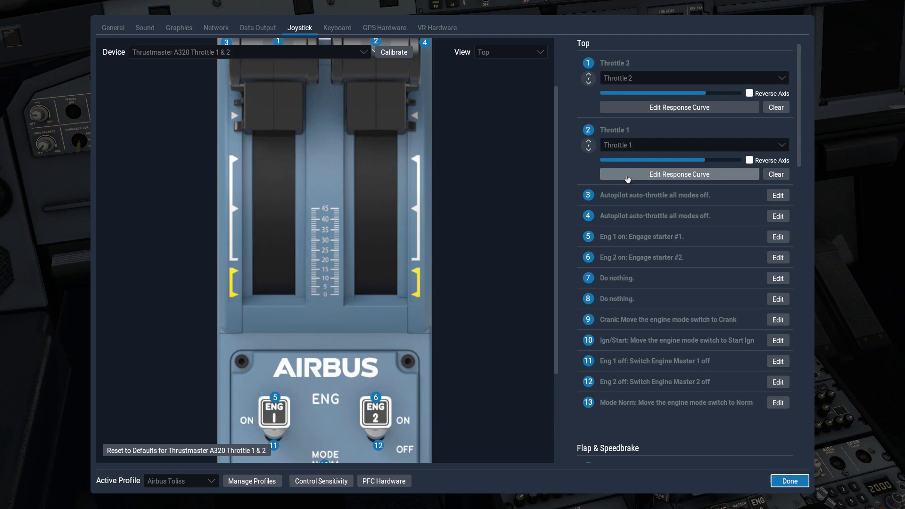
pyautogui.moveTo(634, 152)
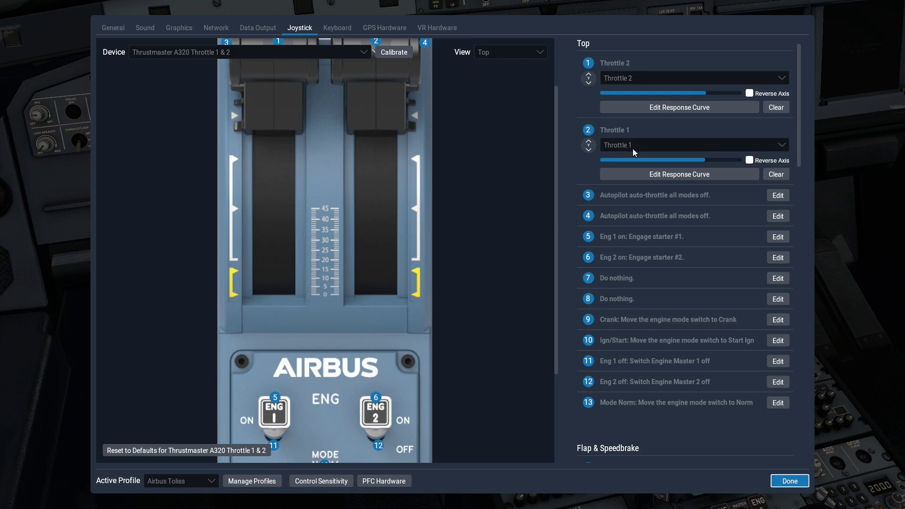
# - Calibrate the Thrustmaster A320 throttle through its axis-range and centring stages
pyautogui.click(394, 52)
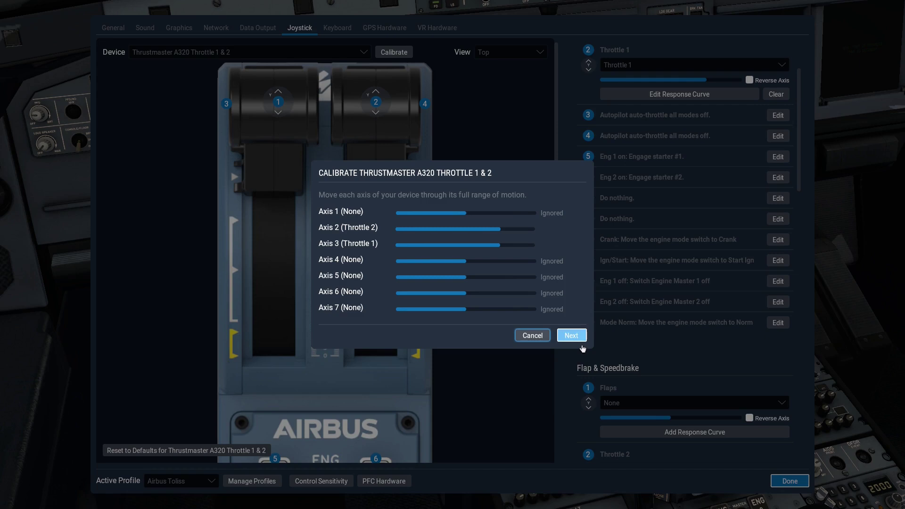
pyautogui.click(571, 336)
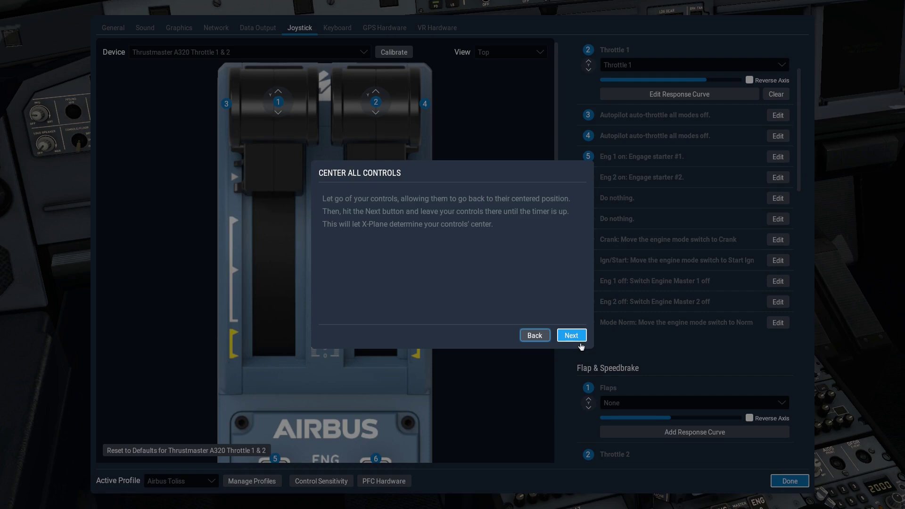
pyautogui.click(571, 336)
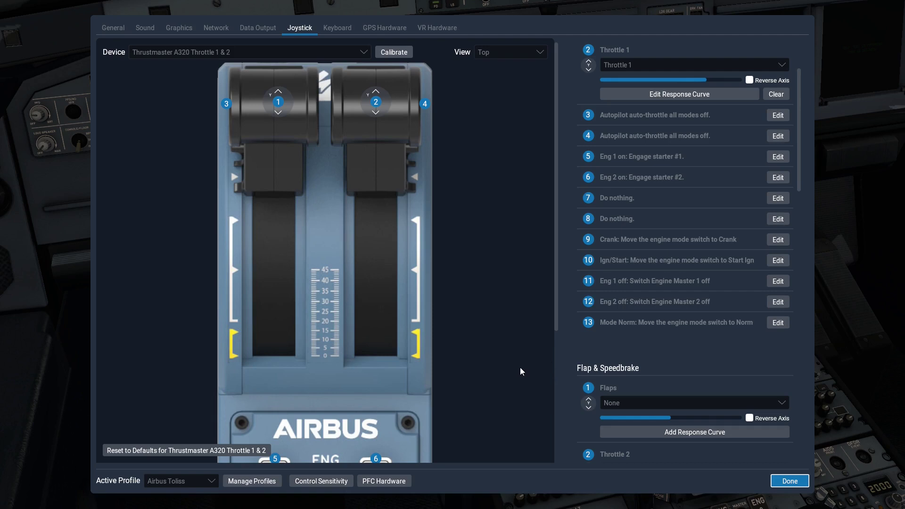
pyautogui.moveTo(548, 375)
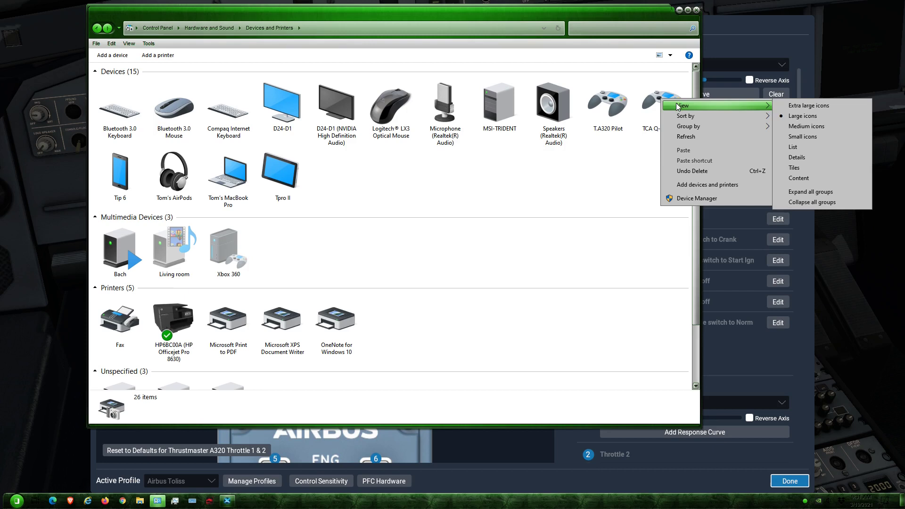
# - Open game controller settings for TCA Q-Eng 1&2 from Devices and Printers
pyautogui.rightClick(662, 99)
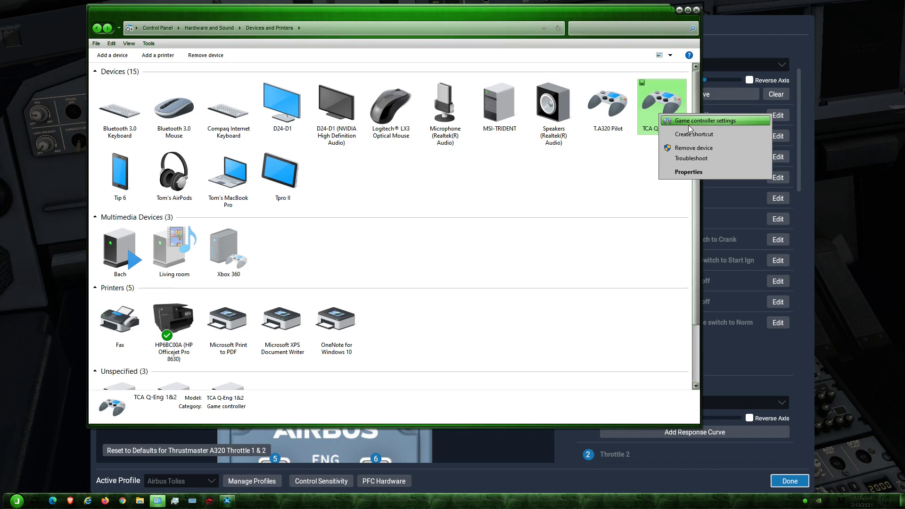
pyautogui.click(701, 121)
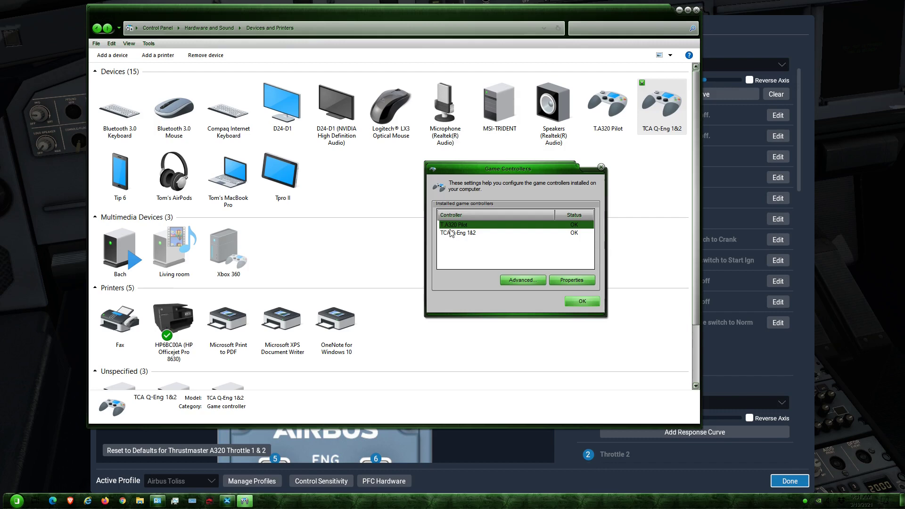
pyautogui.click(572, 280)
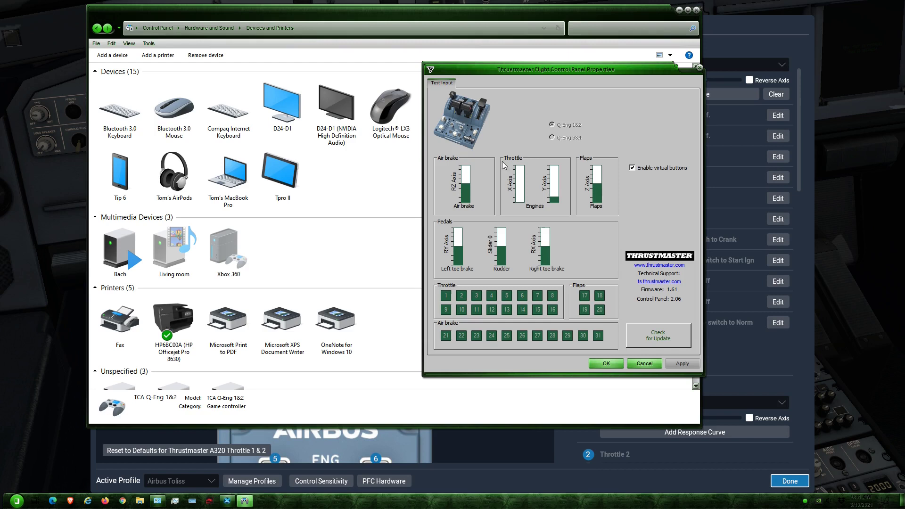
pyautogui.moveTo(570, 172)
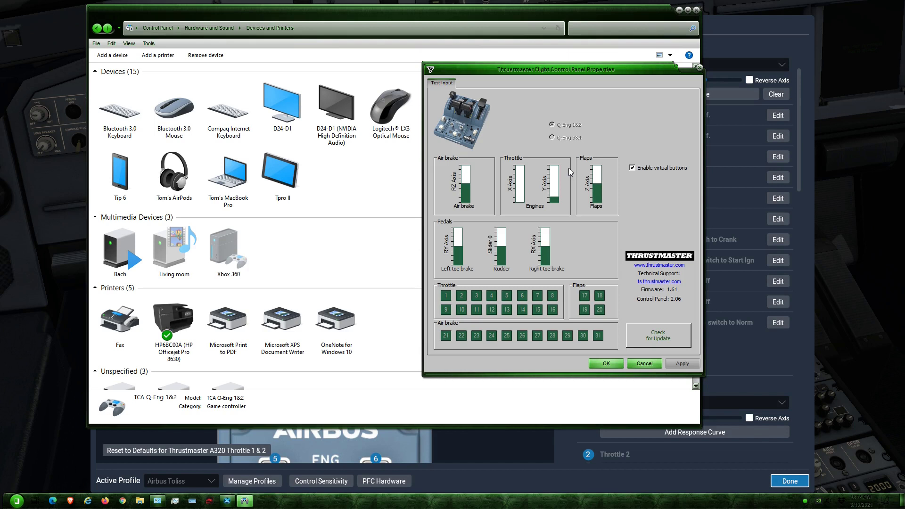
pyautogui.moveTo(549, 149)
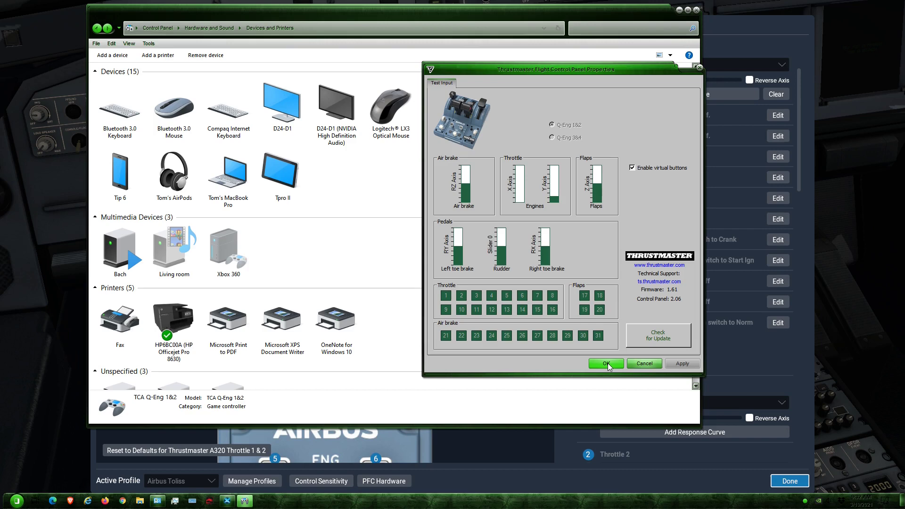
# - Close the Thrustmaster properties and assign the second throttle axis to Throttle 1
pyautogui.click(607, 364)
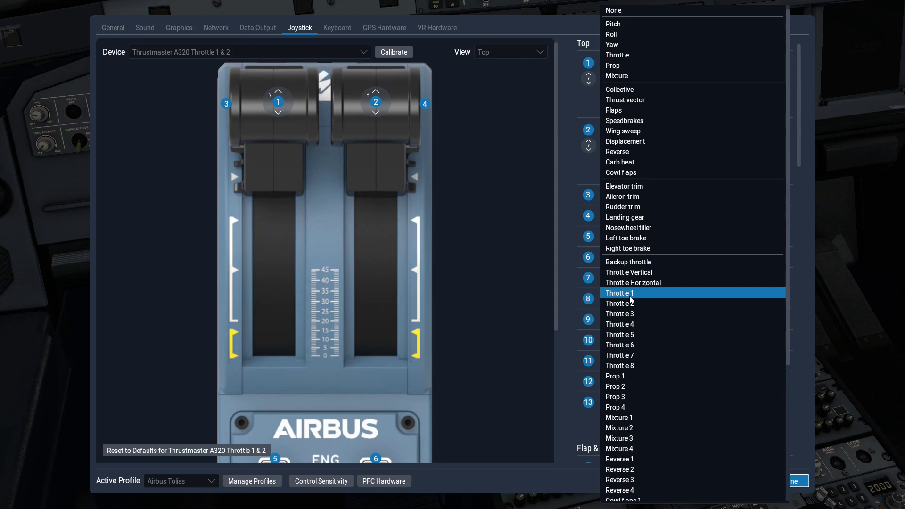
pyautogui.click(619, 293)
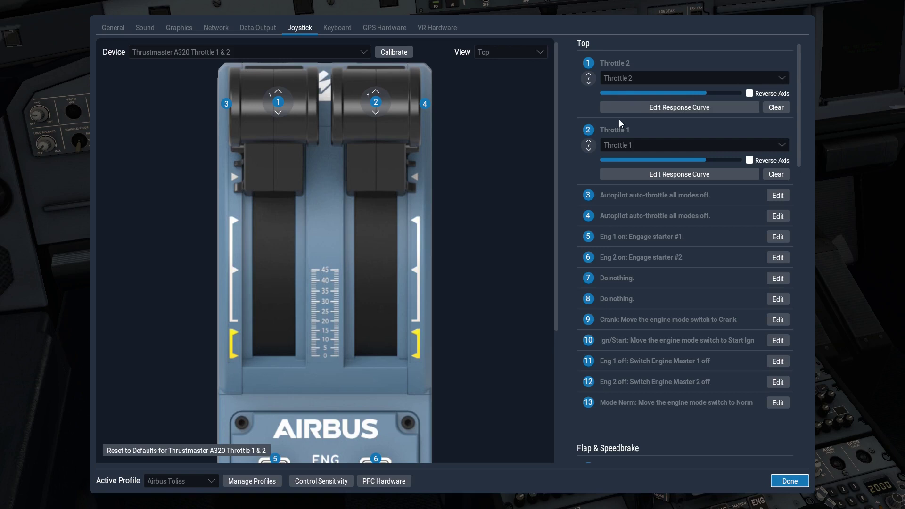
pyautogui.moveTo(688, 126)
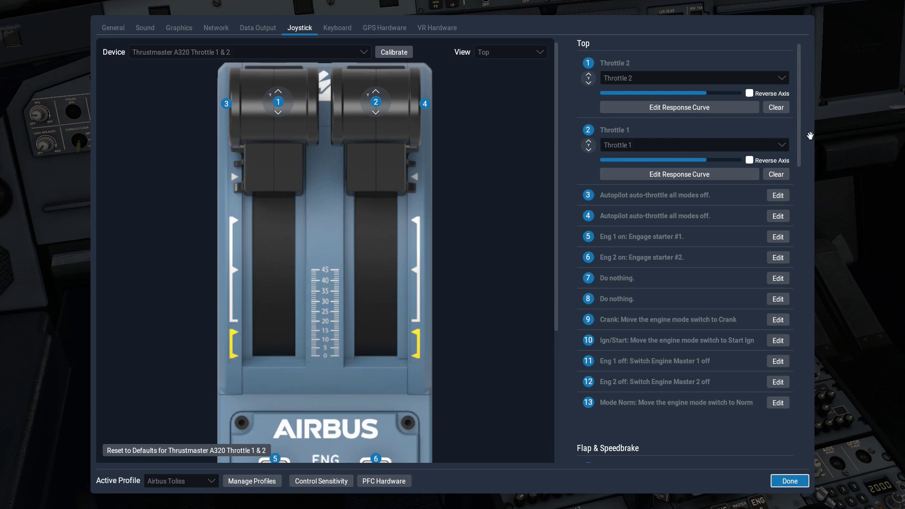
# - Set the beta detent position on the Throttle 2 response curve and apply it
pyautogui.click(679, 107)
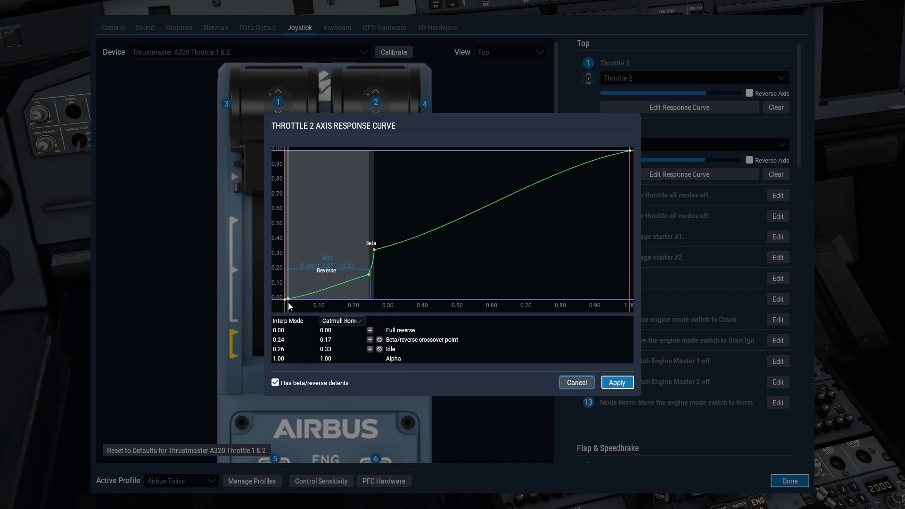
pyautogui.moveTo(287, 300); pyautogui.dragTo(374, 300)
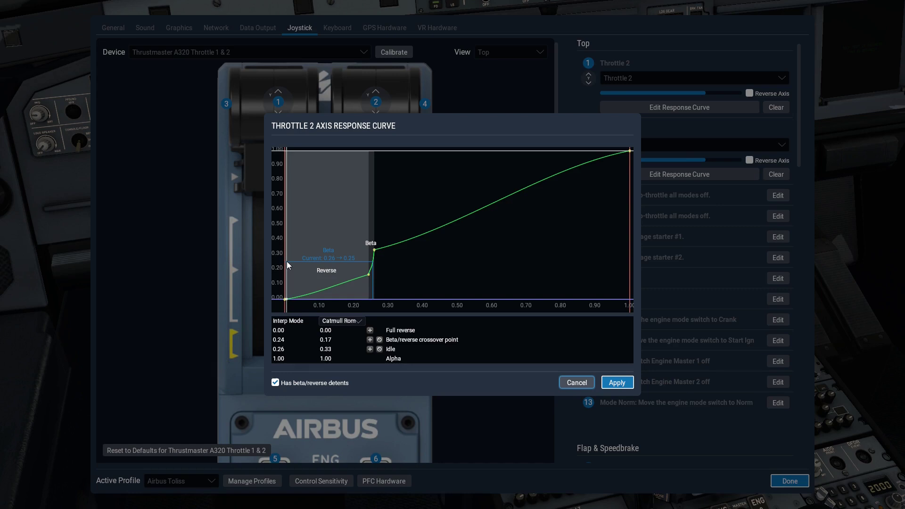
pyautogui.moveTo(457, 277)
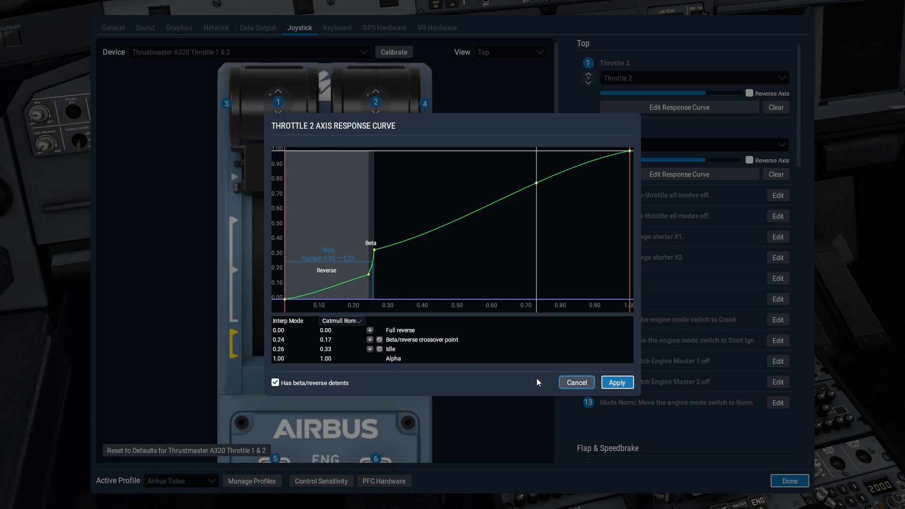
pyautogui.click(617, 382)
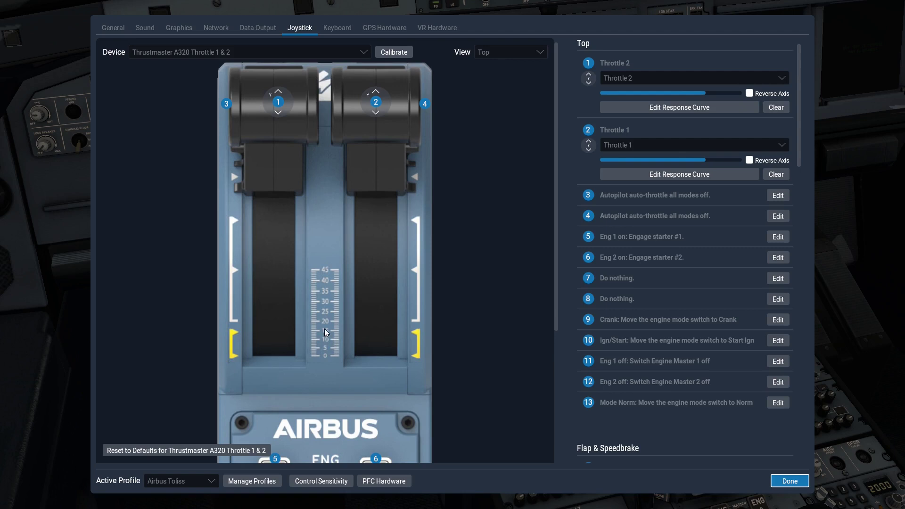
pyautogui.moveTo(242, 336)
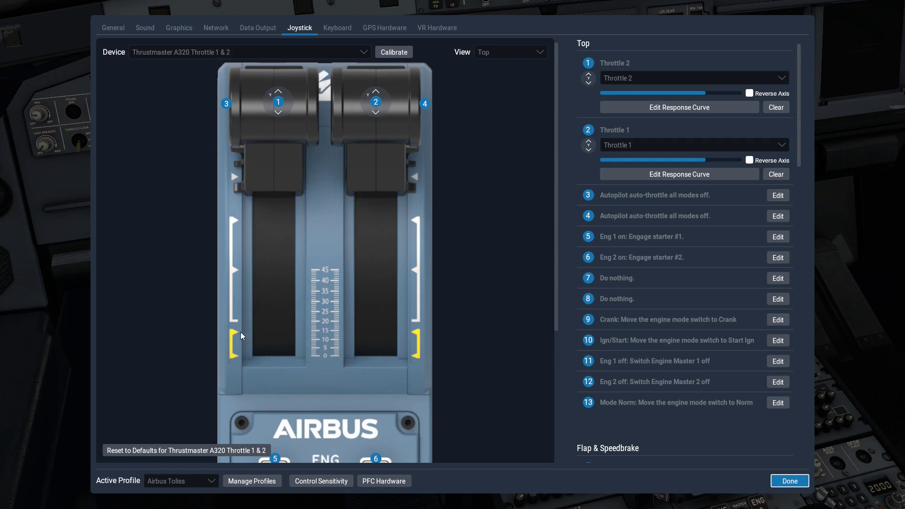
pyautogui.moveTo(340, 332)
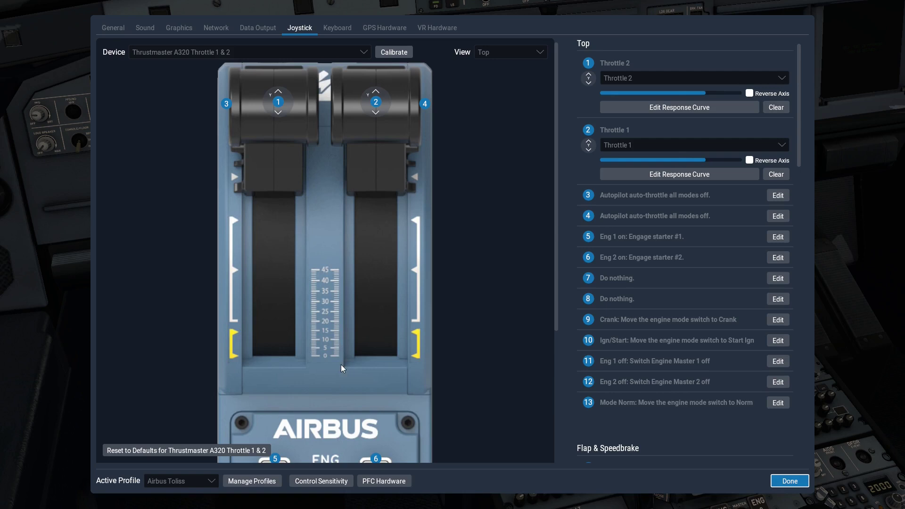
pyautogui.moveTo(305, 332)
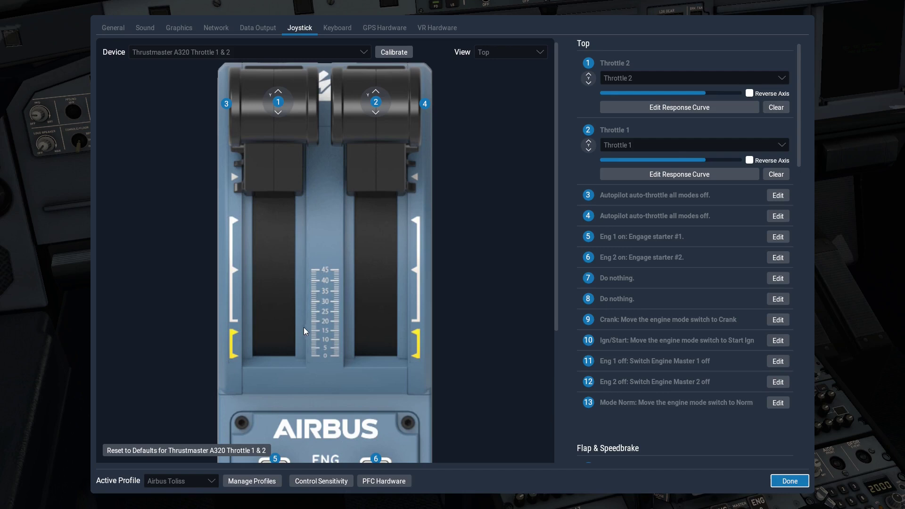
pyautogui.moveTo(336, 292)
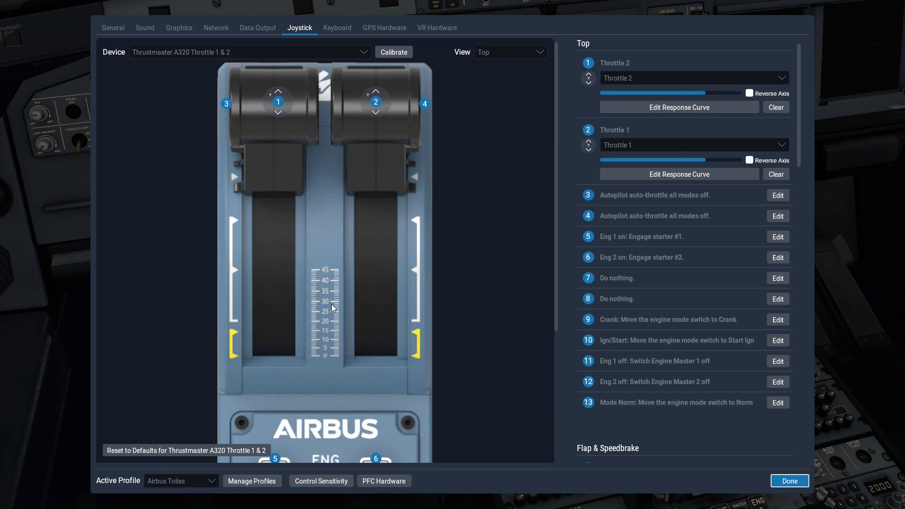
pyautogui.moveTo(506, 145)
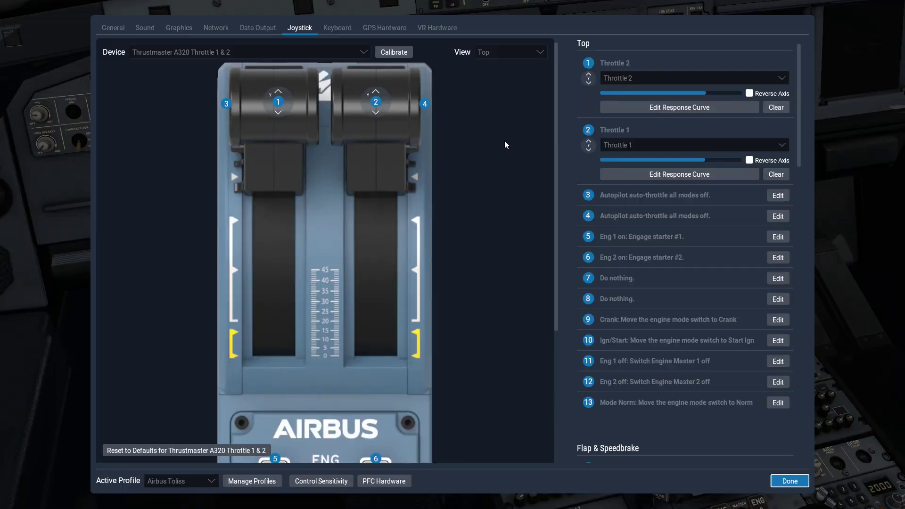
pyautogui.moveTo(643, 171)
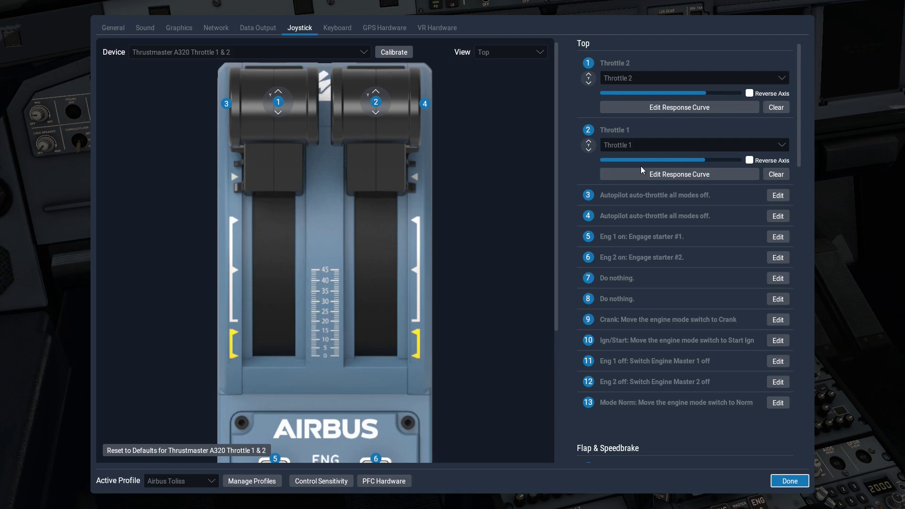
pyautogui.click(679, 174)
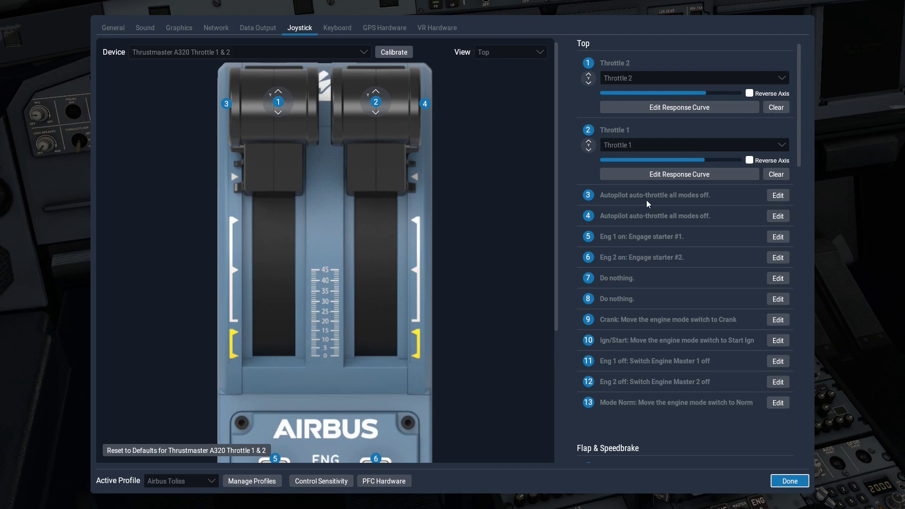
# - Reposition the beta/reverse crossover point on the Throttle 1 response curve
pyautogui.click(680, 174)
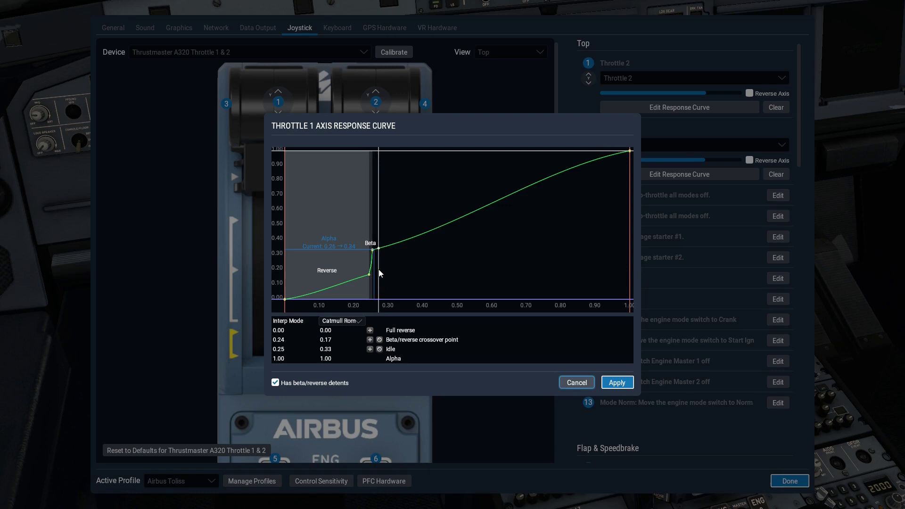
pyautogui.moveTo(376, 249); pyautogui.dragTo(370, 278)
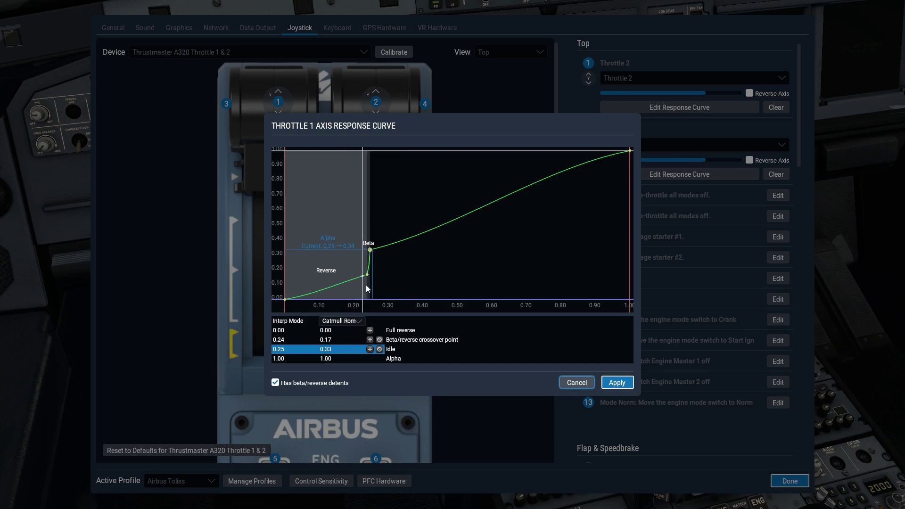
pyautogui.moveTo(367, 365)
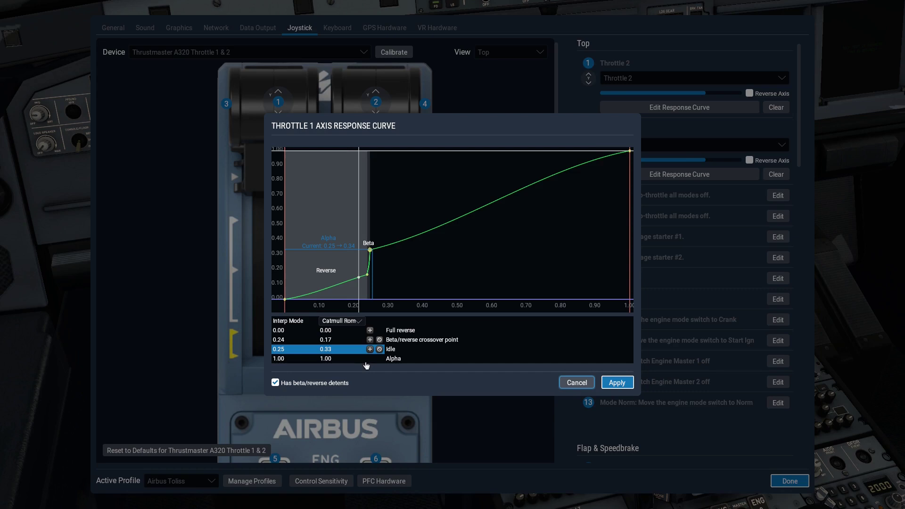
pyautogui.moveTo(744, 85)
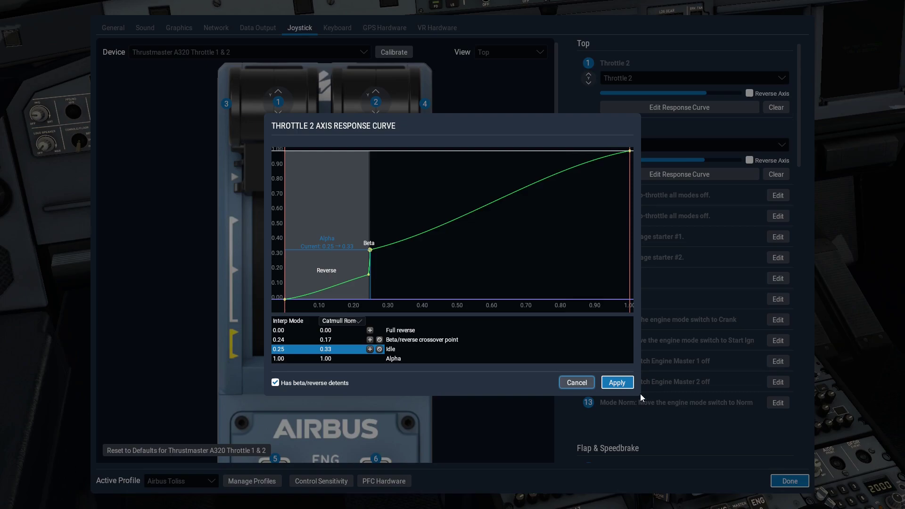
# - Apply the Throttle 2 response curve matching Throttle 1's detents
pyautogui.click(617, 383)
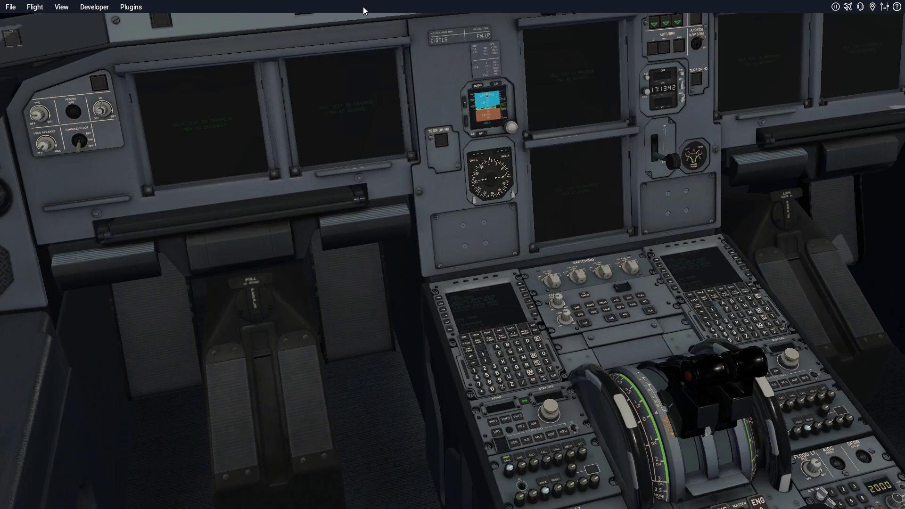
# - Open the ToLiss ISCS screen from the Plugins menu
pyautogui.click(134, 7)
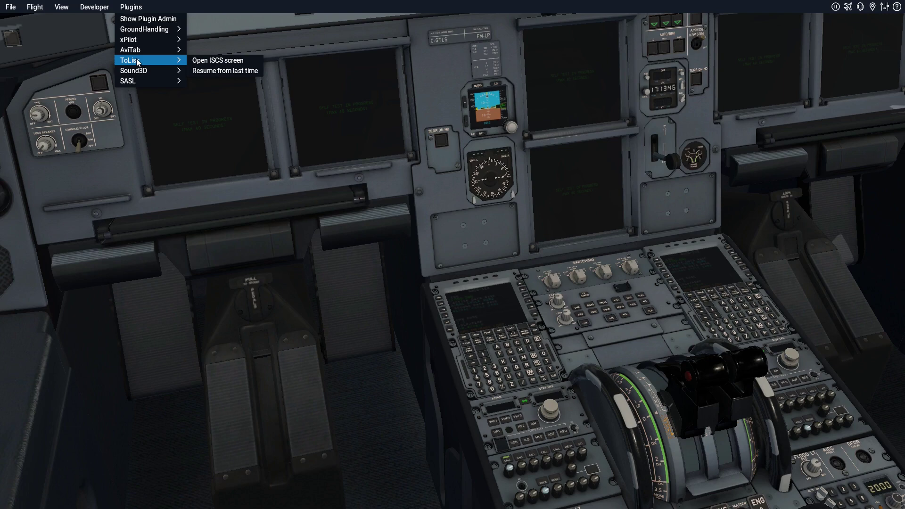
pyautogui.click(217, 60)
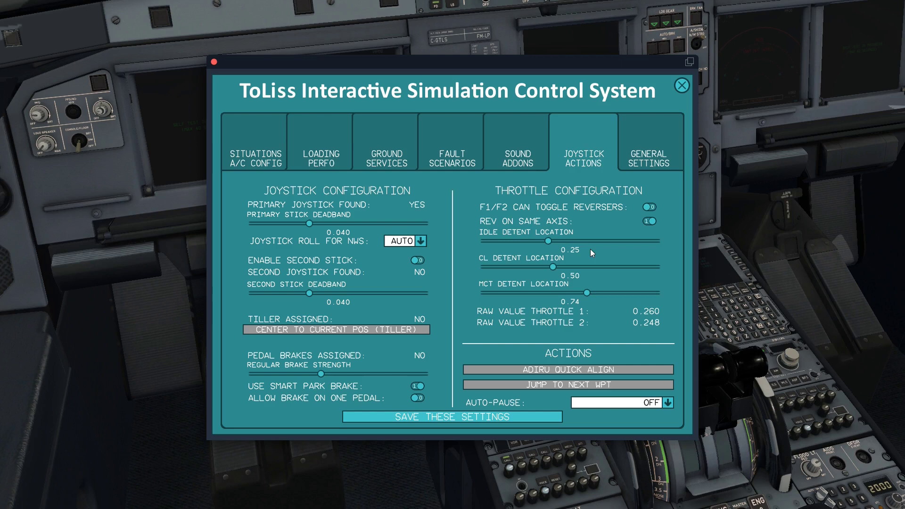
pyautogui.moveTo(644, 205)
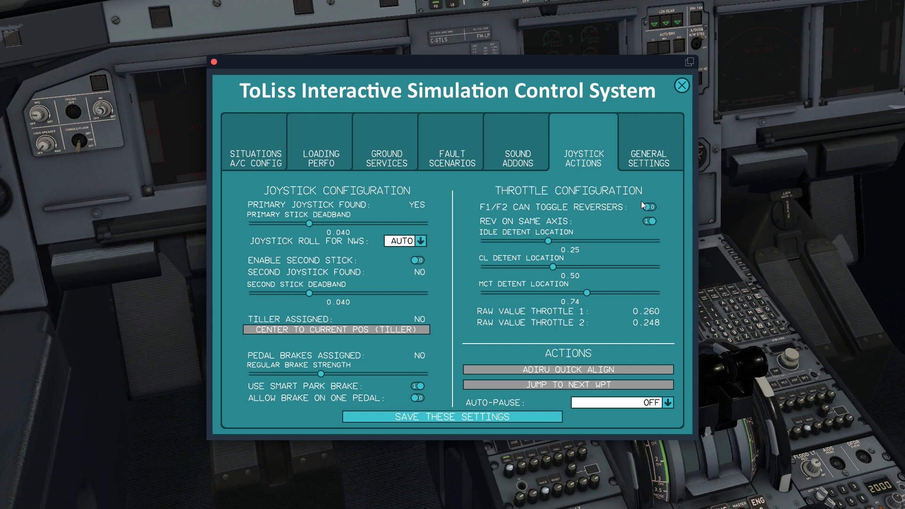
pyautogui.moveTo(649, 225)
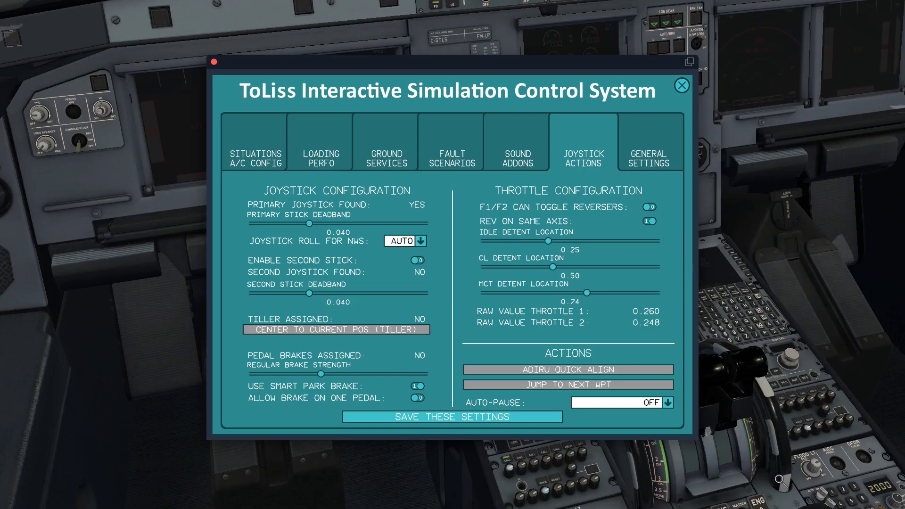
pyautogui.moveTo(711, 369)
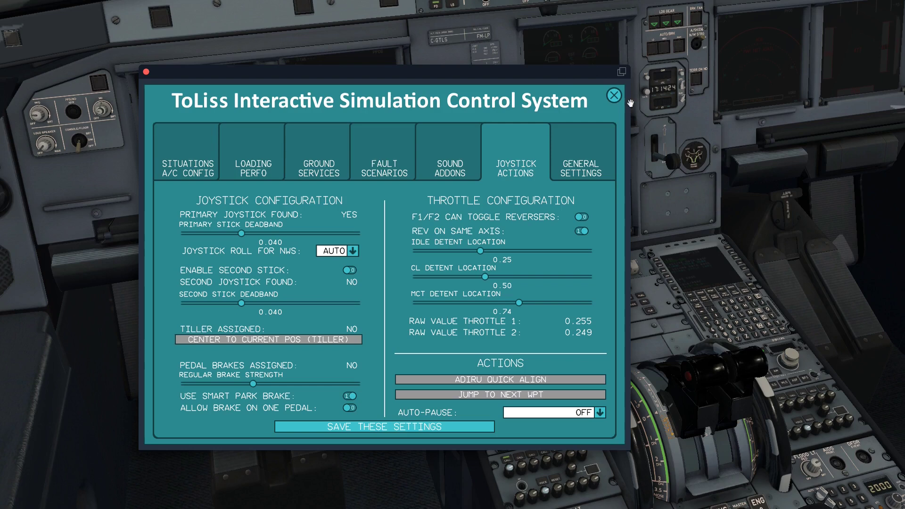
pyautogui.moveTo(518, 304)
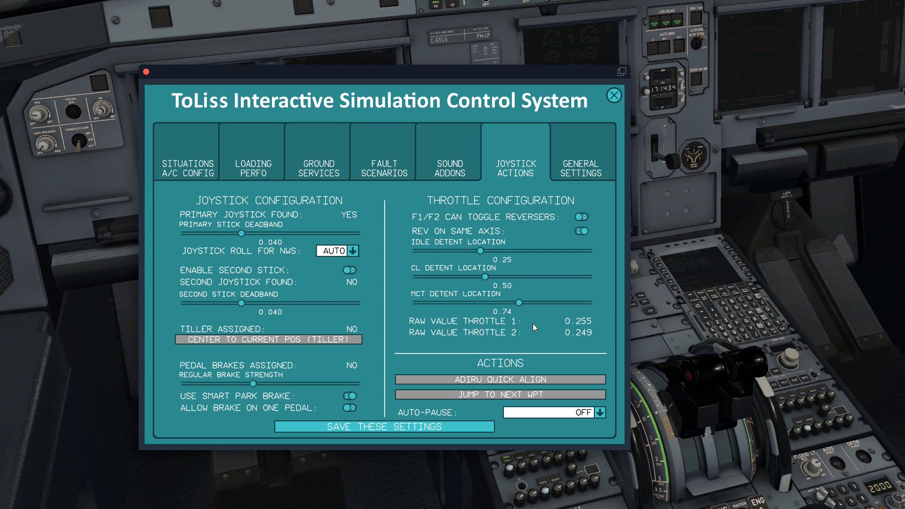
pyautogui.moveTo(583, 330)
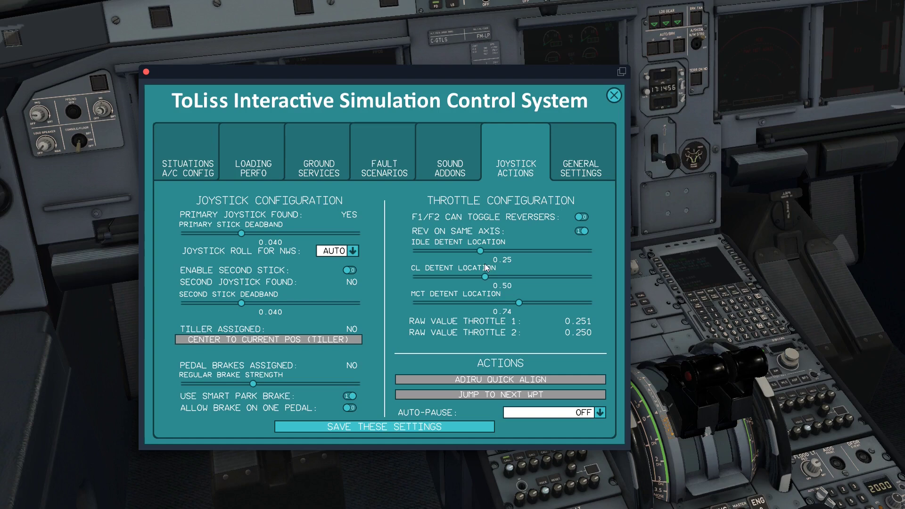
pyautogui.moveTo(540, 278)
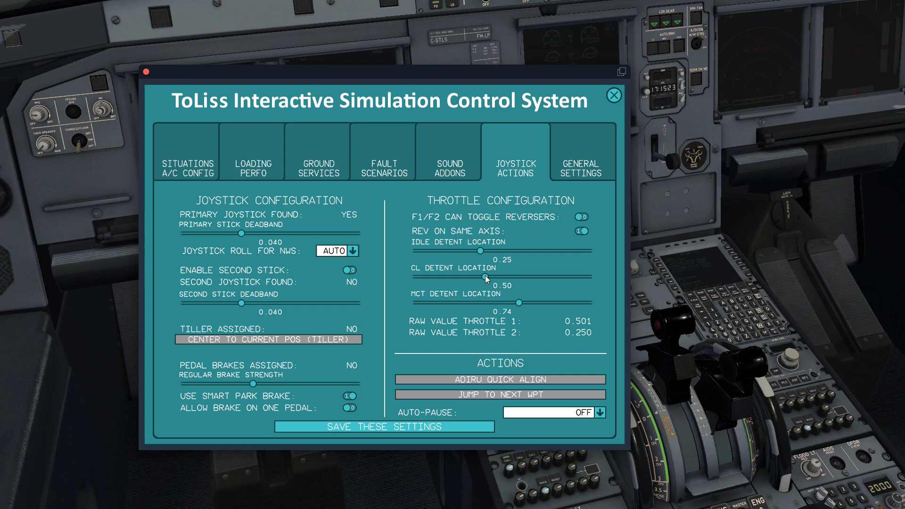
pyautogui.moveTo(596, 324)
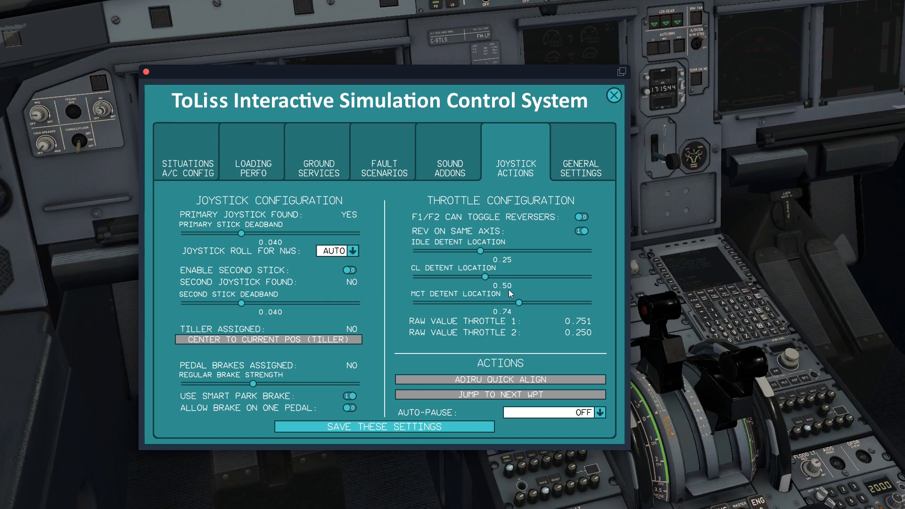
pyautogui.moveTo(581, 328)
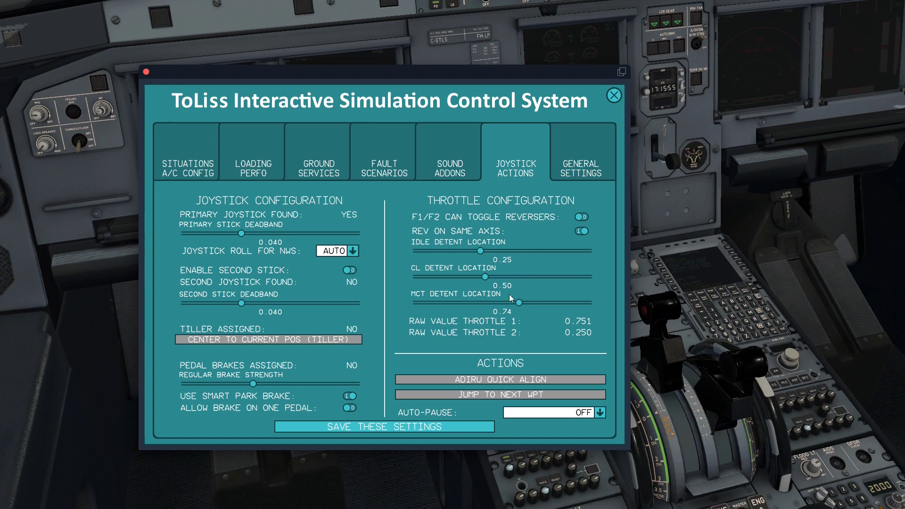
pyautogui.moveTo(582, 329)
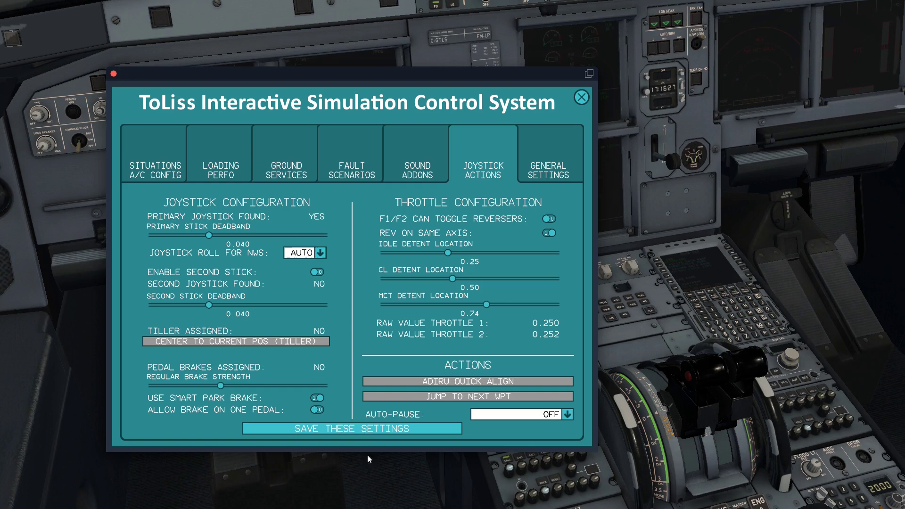
# - Select the Thrustmaster A320 Throttle device in X-Plane's joystick settings
pyautogui.click(580, 97)
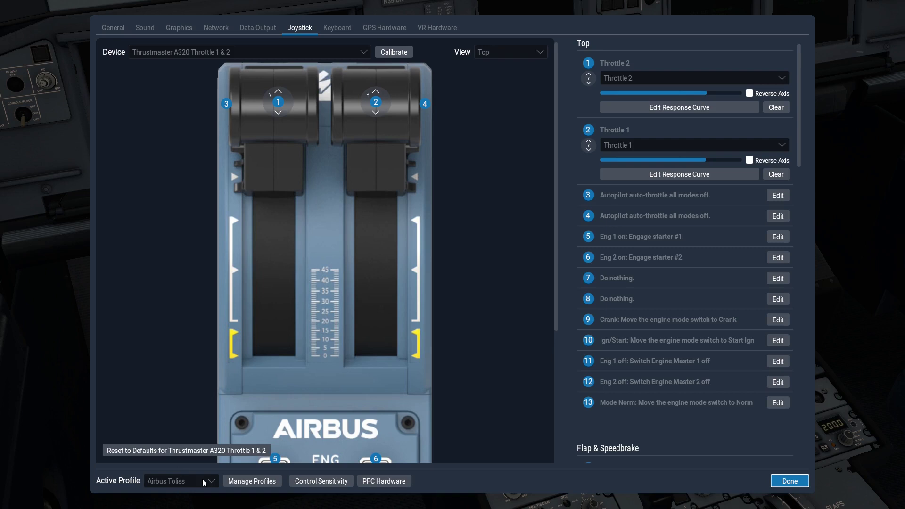
# - Keep Airbus Toliss as the active joystick profile and close the settings
pyautogui.click(180, 480)
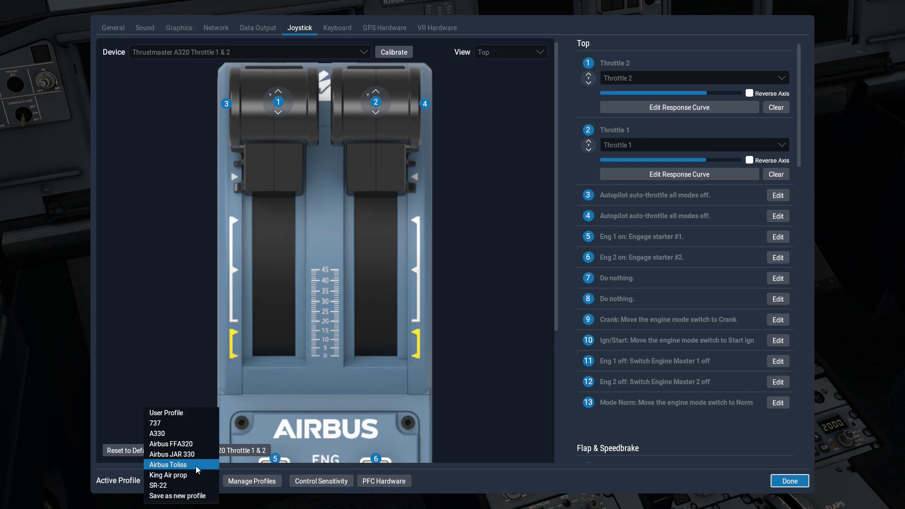
pyautogui.moveTo(196, 453)
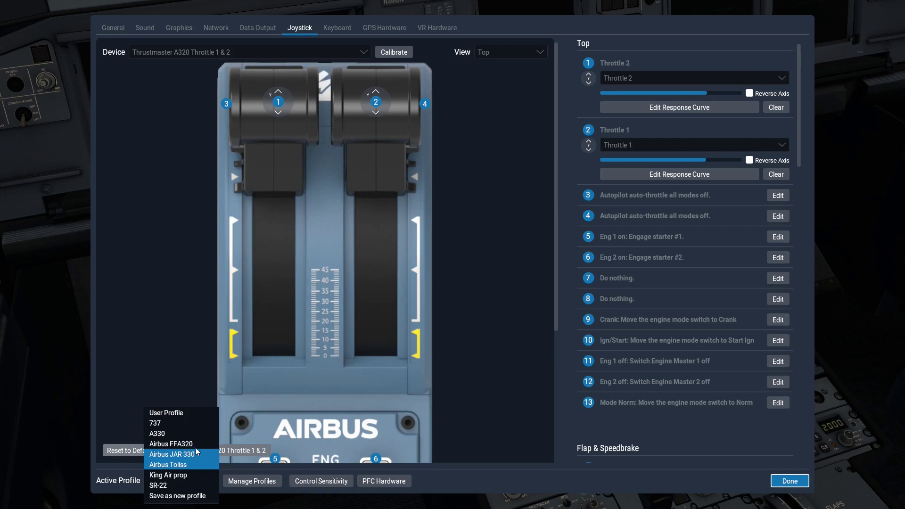
pyautogui.moveTo(197, 461)
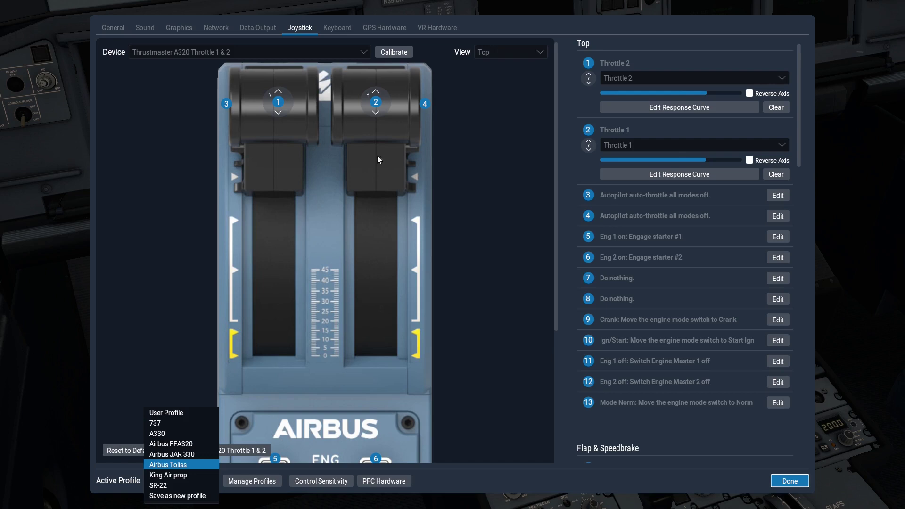
pyautogui.click(168, 464)
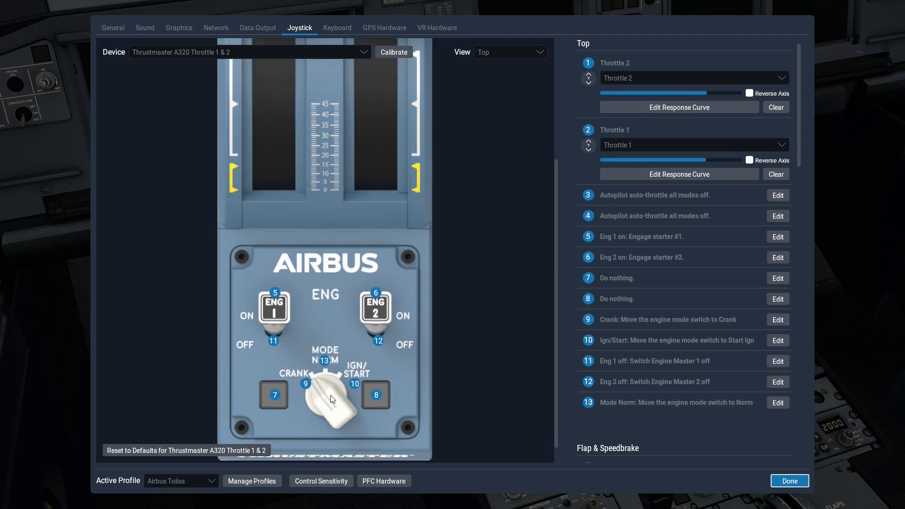
pyautogui.click(790, 481)
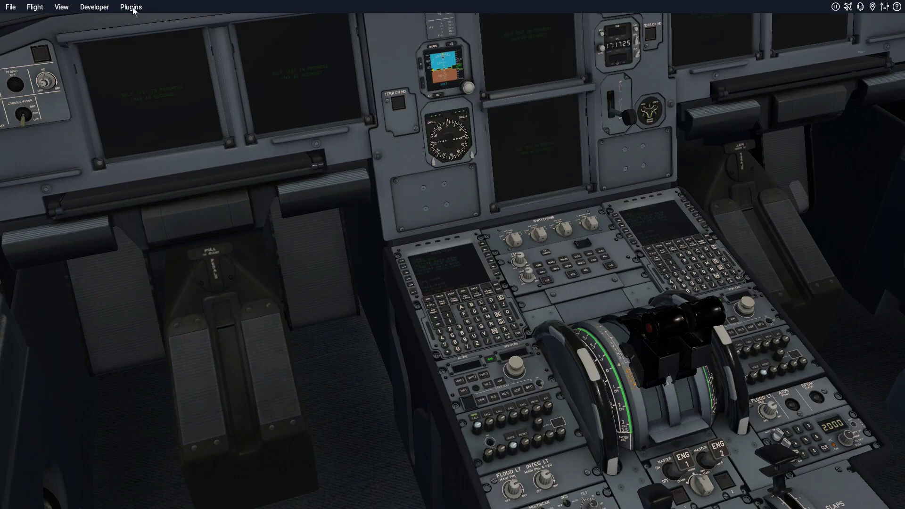
# - Open the ToLiss ISCS plugin to check the raw throttle detent values
pyautogui.click(131, 7)
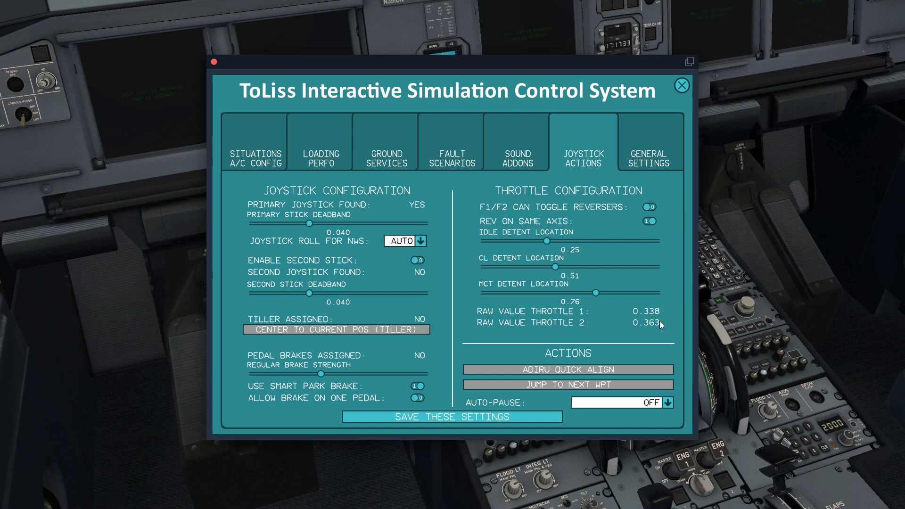
pyautogui.click(681, 86)
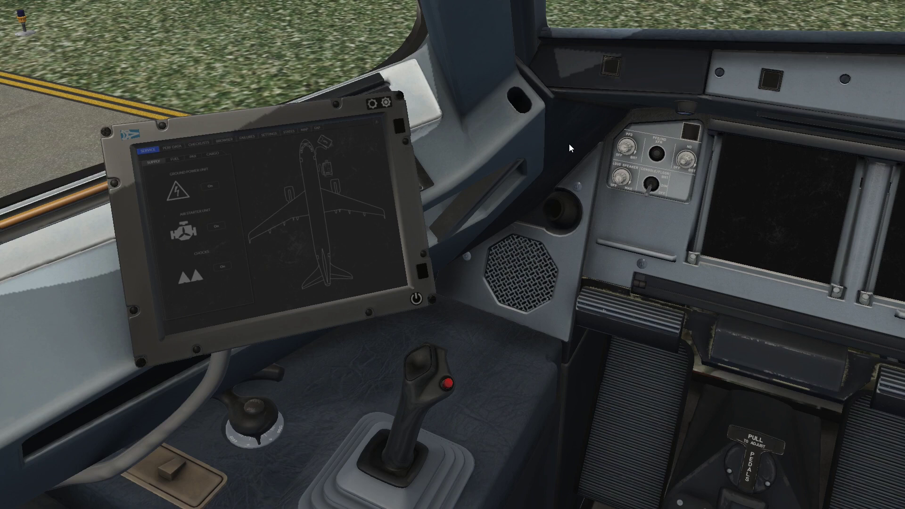
# - Zoom in on the EFB tablet's service page after dismissing the Plugins menu
pyautogui.click(213, 188)
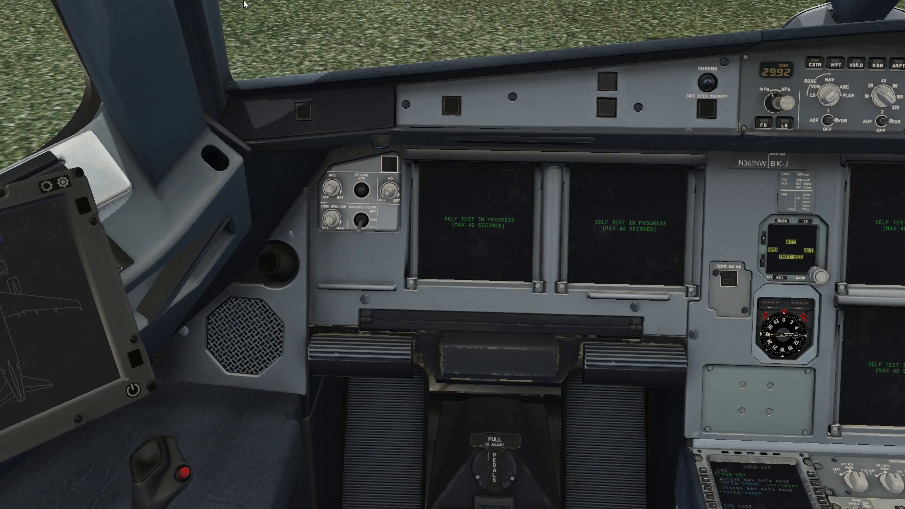
pyautogui.click(131, 6)
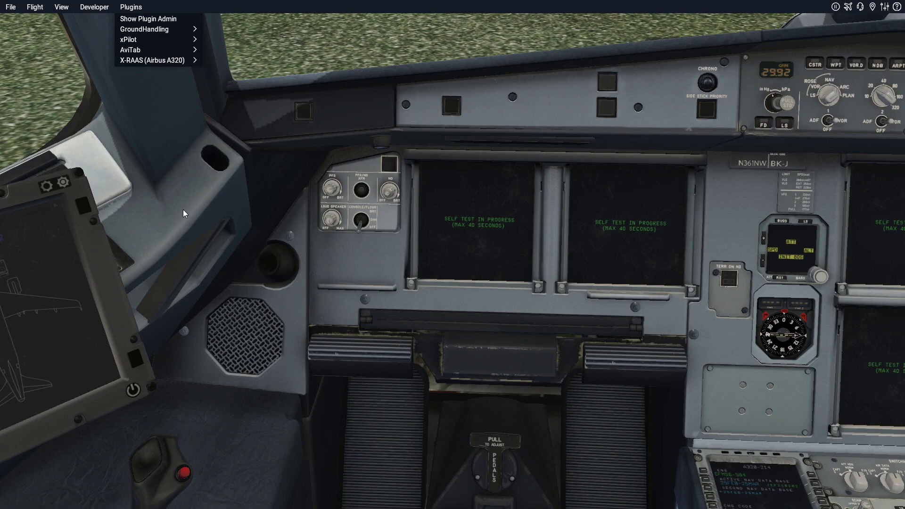
pyautogui.click(144, 28)
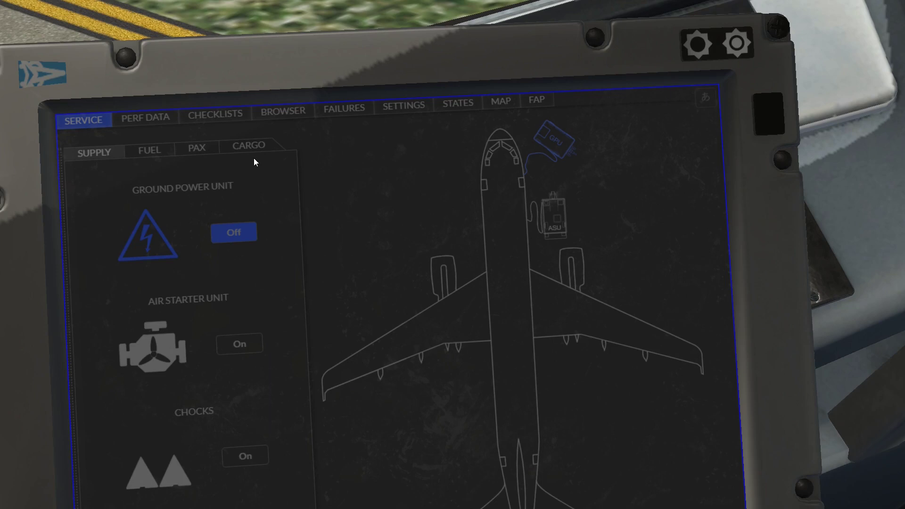
# - On the tablet's SETTINGS page, confirm AXES INPUT is set to axes curve support
pyautogui.click(403, 107)
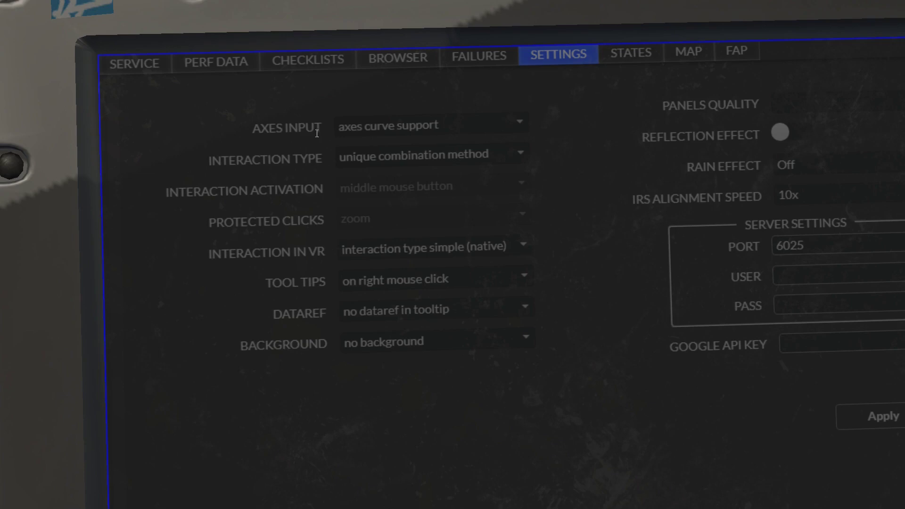
pyautogui.click(432, 125)
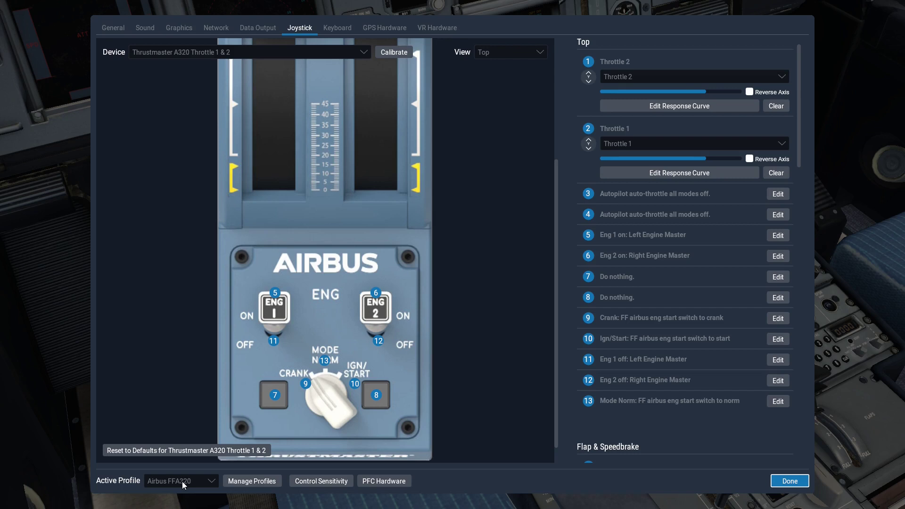
# - Reshape Throttle 2's FFA320 curve at the beta, idle and 0.50 alpha points with linear interpolation
pyautogui.click(680, 105)
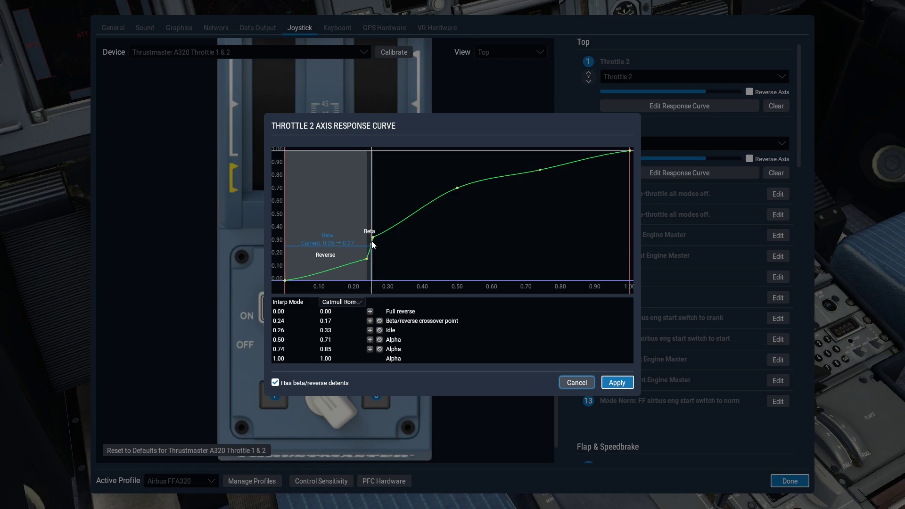
pyautogui.moveTo(374, 240); pyautogui.dragTo(370, 260)
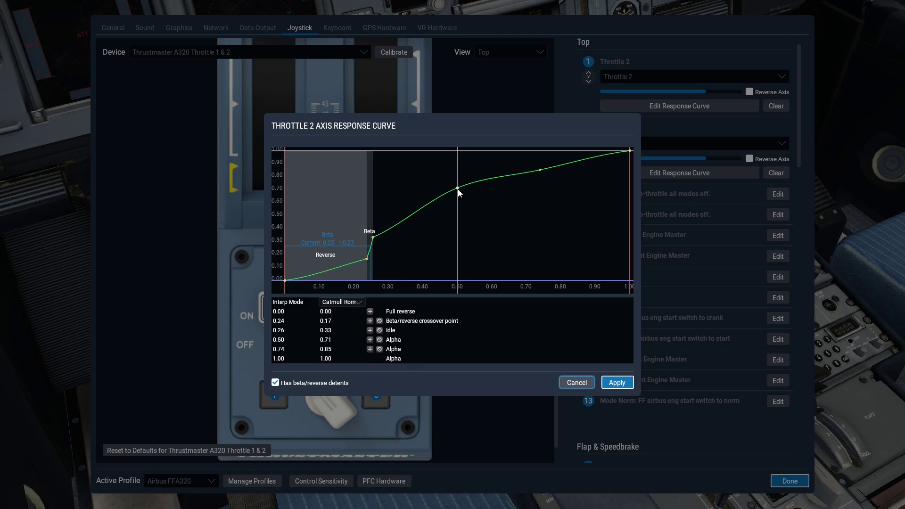
pyautogui.moveTo(458, 192); pyautogui.dragTo(385, 236)
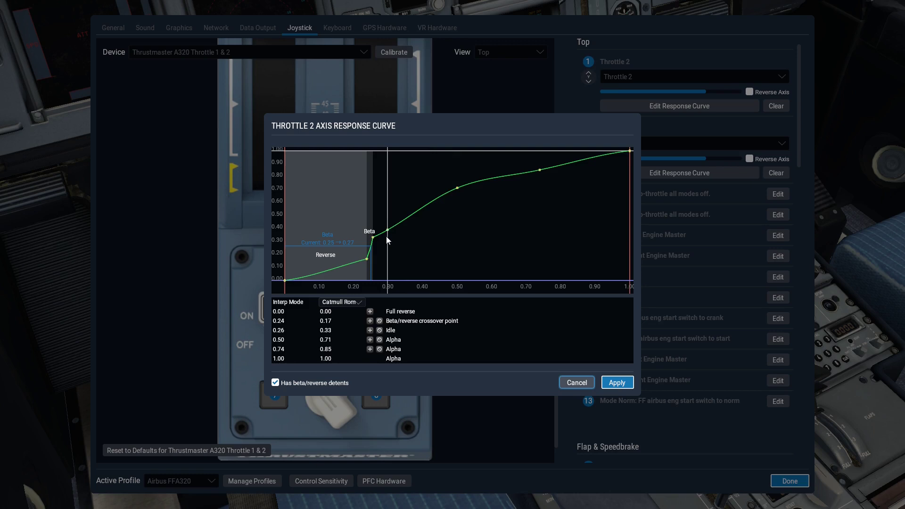
pyautogui.click(342, 301)
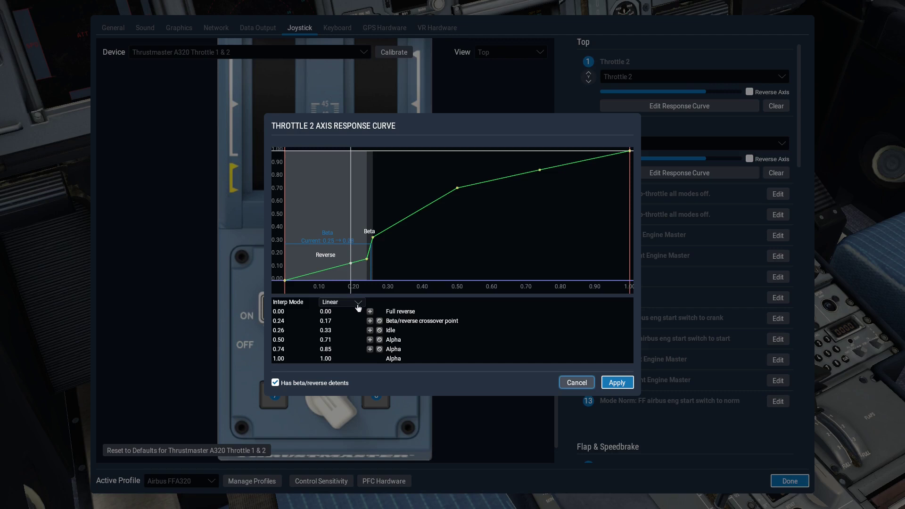
pyautogui.click(341, 303)
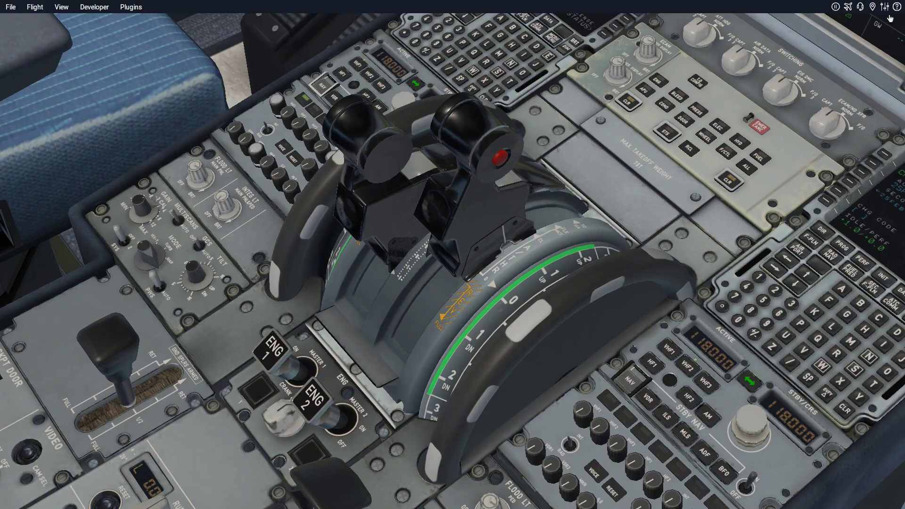
# - Open the simulator settings for the Thrustmaster throttle joystick page
pyautogui.click(881, 8)
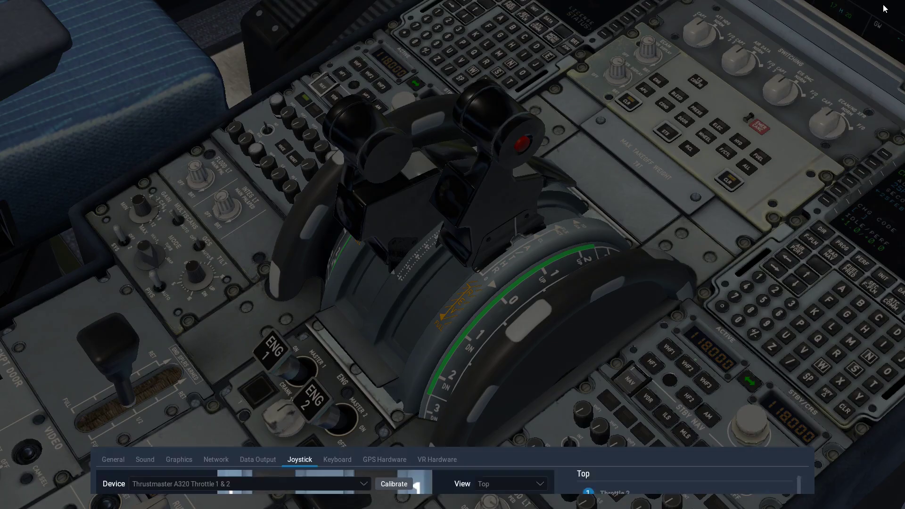
# - Drag Throttle 2's alpha curve points so the upper one sits at 0.69, 0.98
pyautogui.click(679, 172)
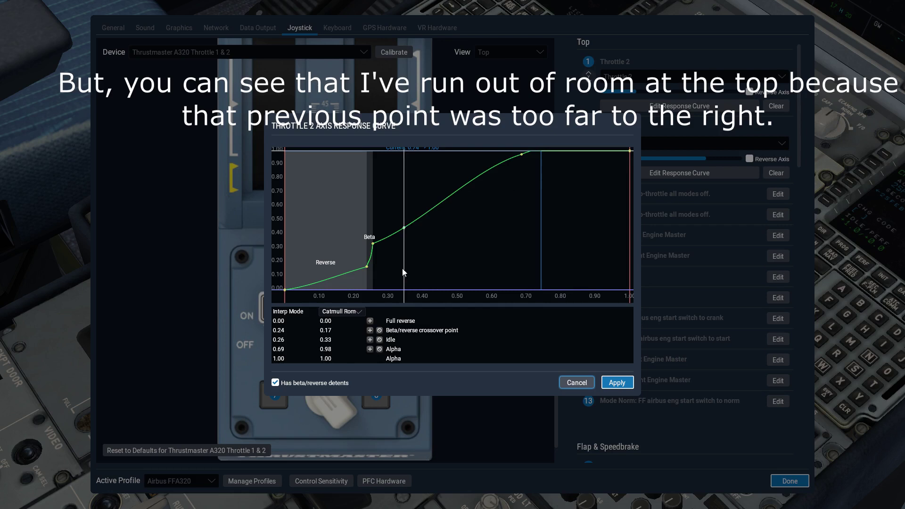
pyautogui.moveTo(520, 154); pyautogui.dragTo(462, 173)
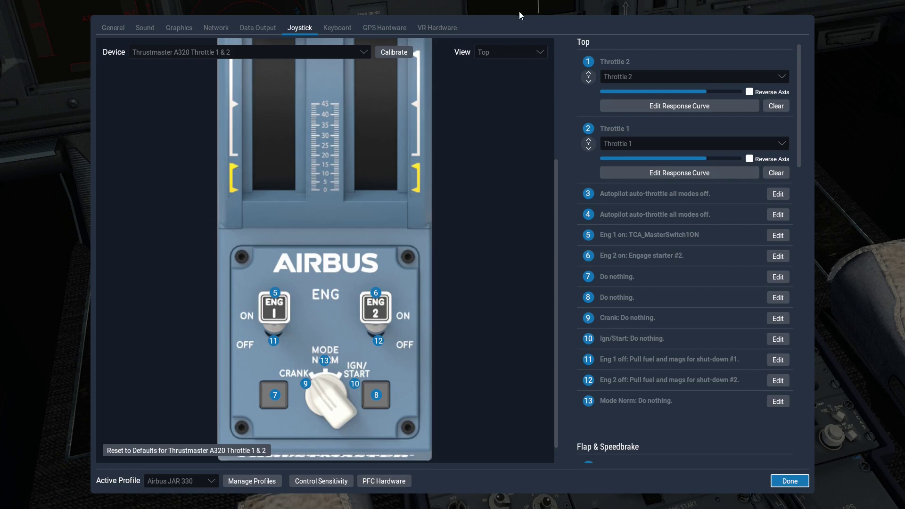
pyautogui.moveTo(281, 423)
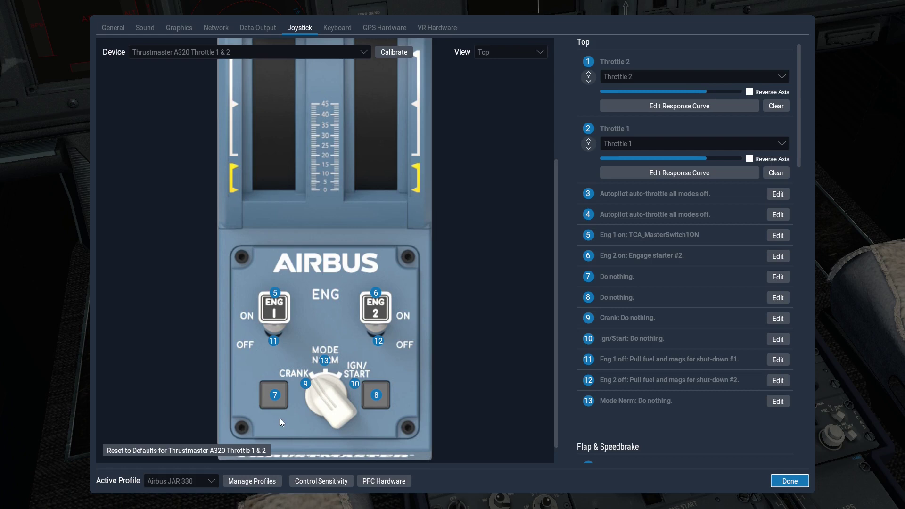
# - Close the joystick settings to view the pedestal thrust levers and ENG master switches
pyautogui.click(790, 481)
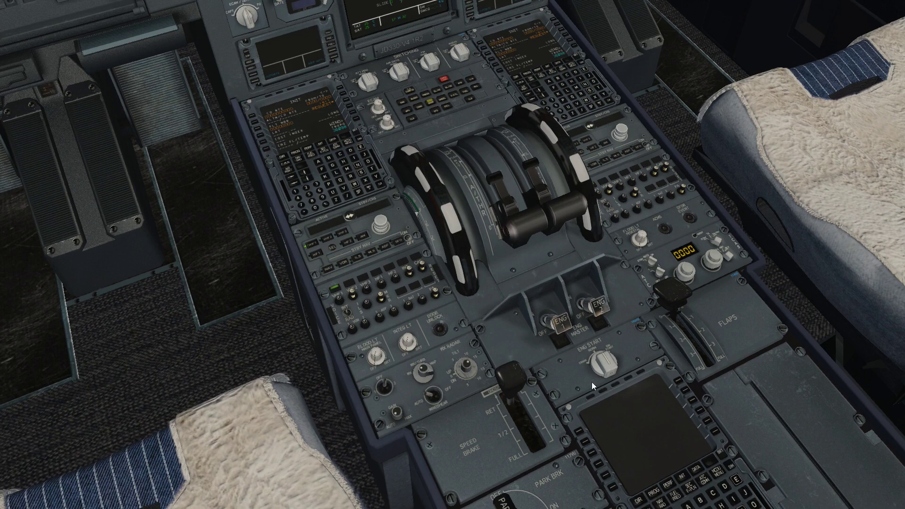
pyautogui.moveTo(597, 316)
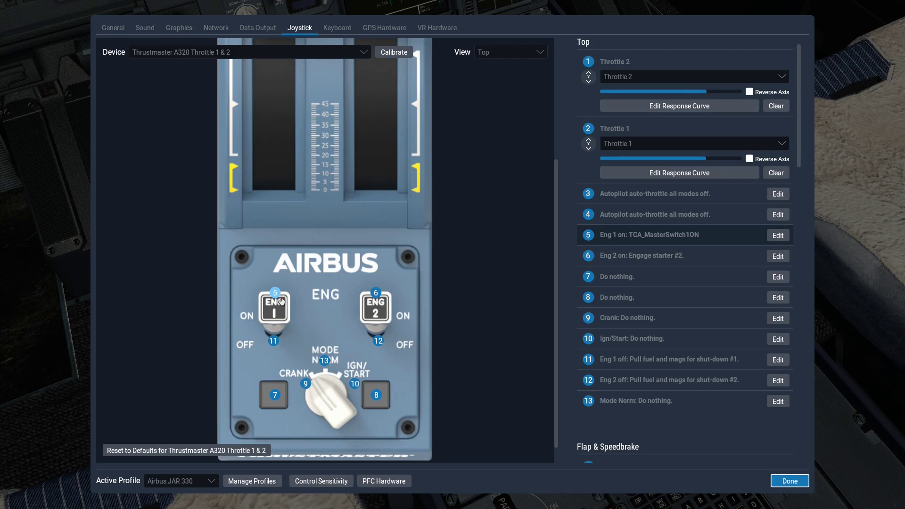
pyautogui.moveTo(720, 242)
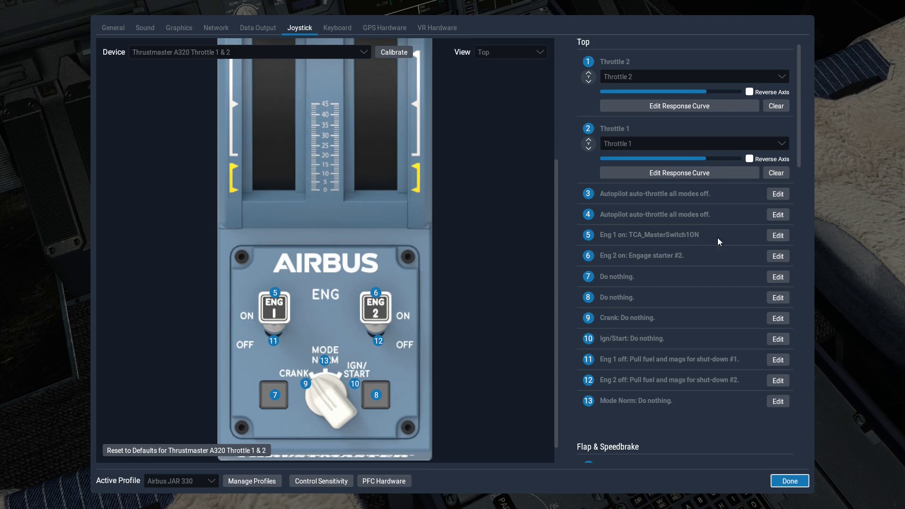
# - Inspect the Eng 1 on command tree and cancel, keeping TCA_MasterSwitch1ON
pyautogui.click(778, 235)
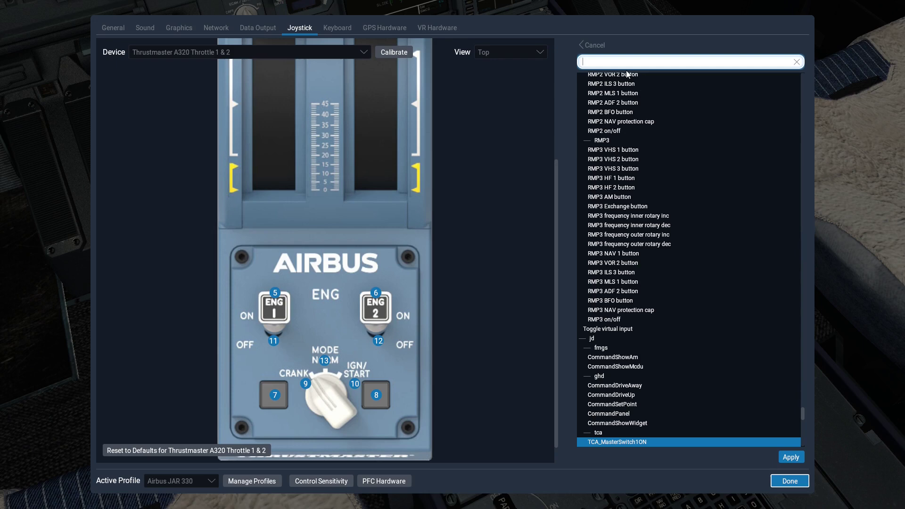
pyautogui.click(797, 62)
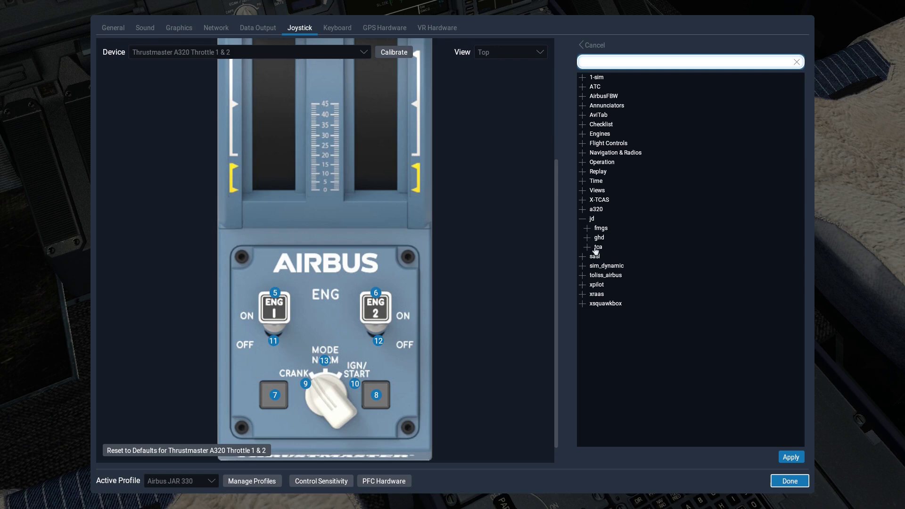
pyautogui.click(595, 45)
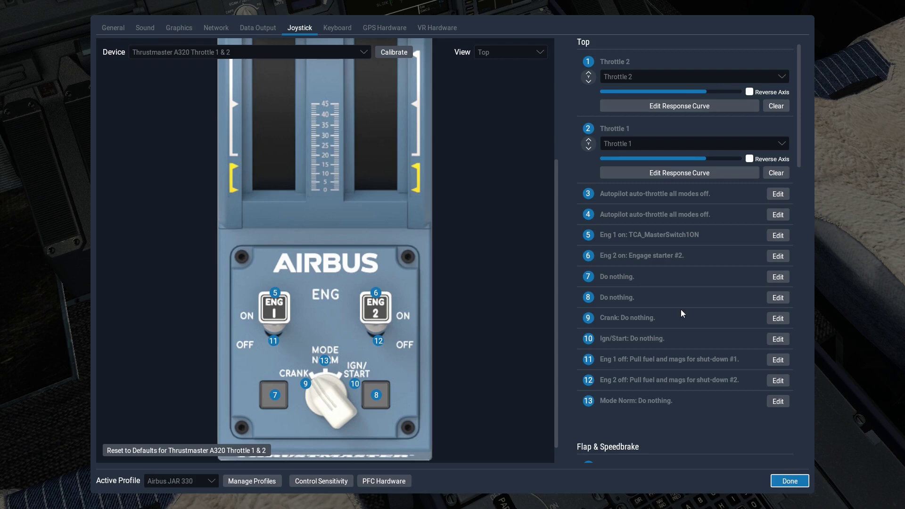
# - Switch the active joystick profile to Airbus FFA320
pyautogui.click(790, 481)
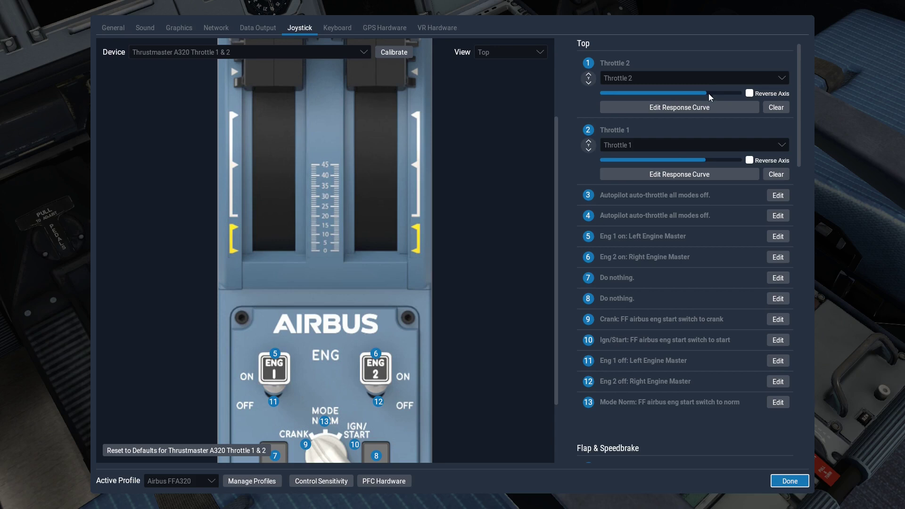
# - Scroll to an engine switch assignment and open its command picker listing 1-sim to xsquawkbox
pyautogui.scroll(-3)
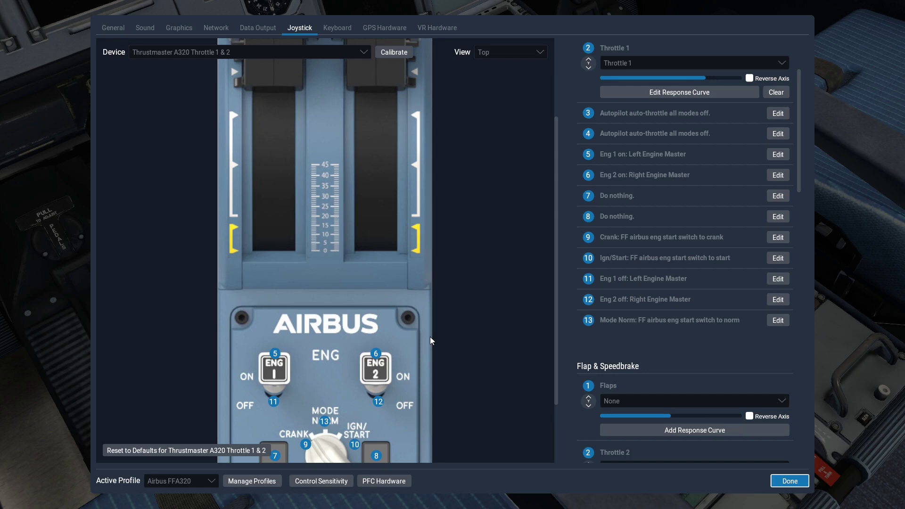
pyautogui.moveTo(671, 160)
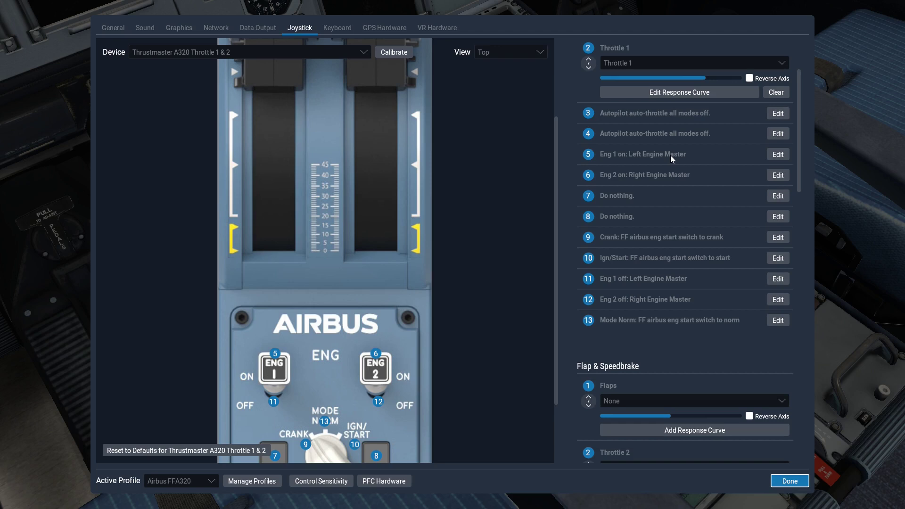
pyautogui.moveTo(600, 283)
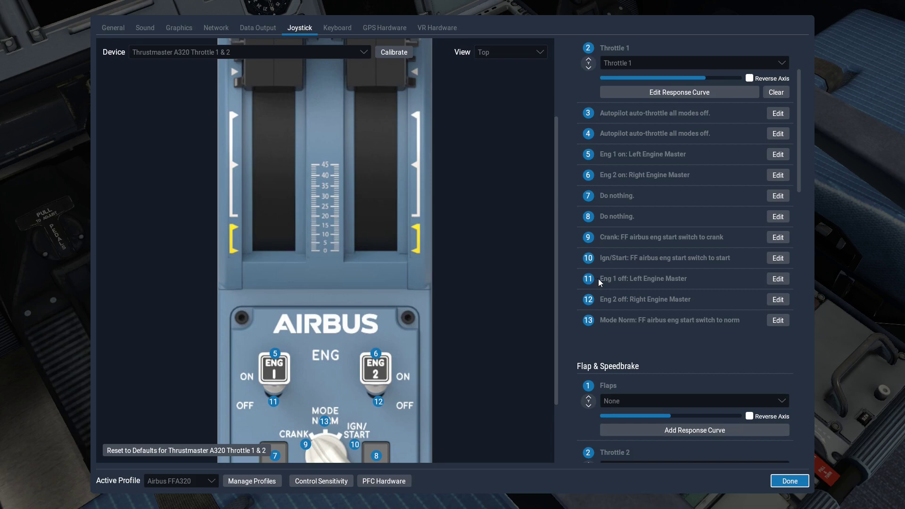
pyautogui.moveTo(597, 178)
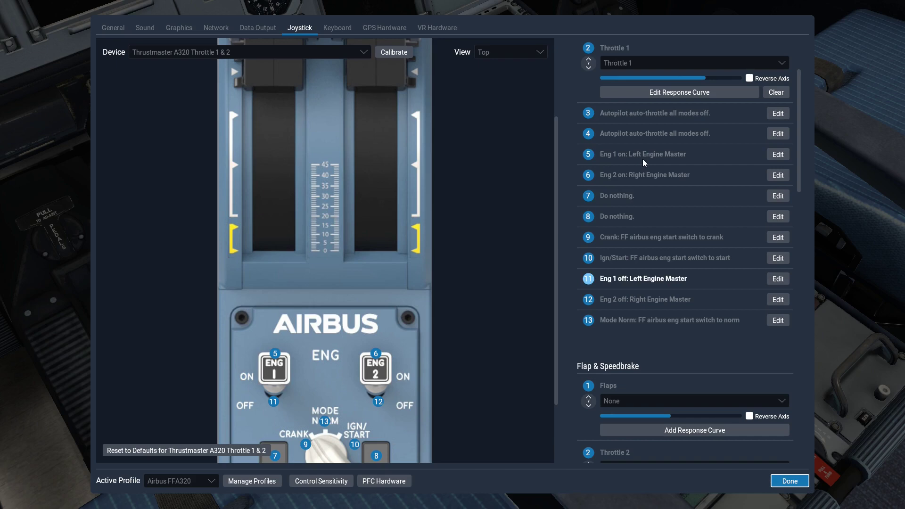
pyautogui.click(790, 481)
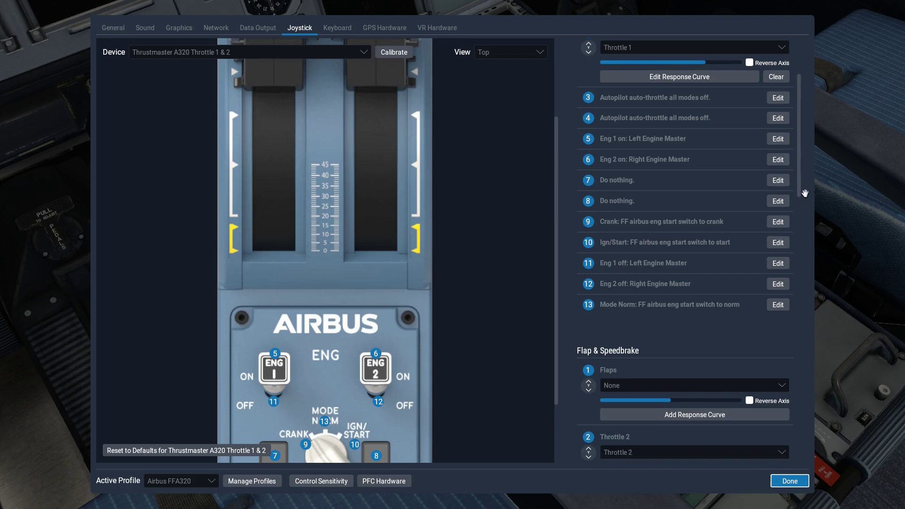
pyautogui.scroll(-3)
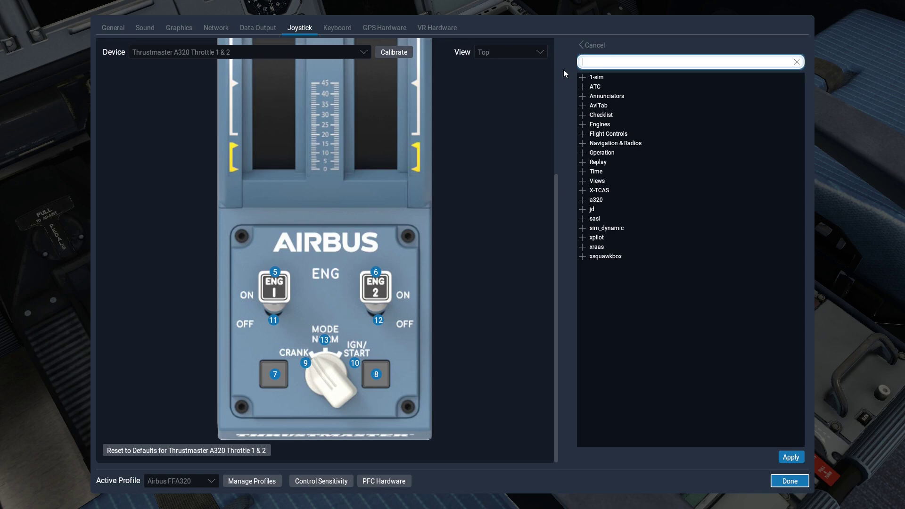
# - Expand 1-sim and its comm group to list the FF Airbus engine master and start commands
pyautogui.click(582, 77)
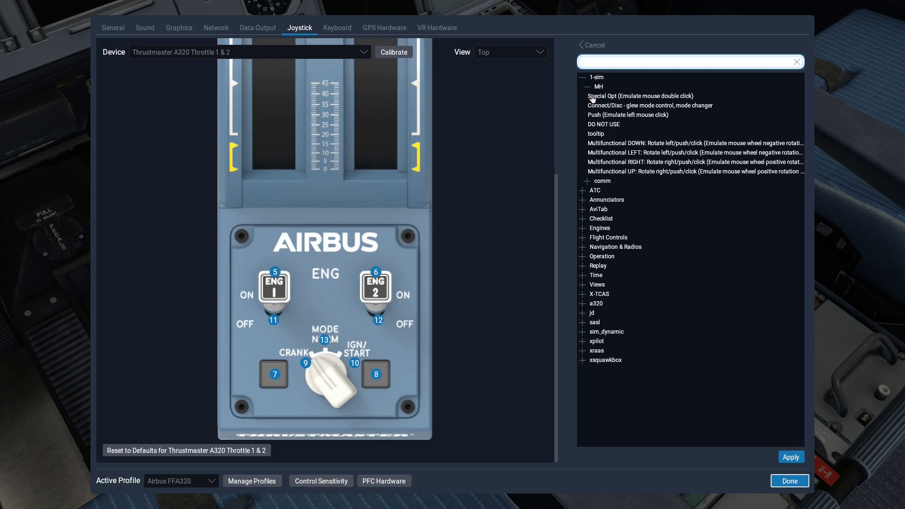
pyautogui.click(581, 180)
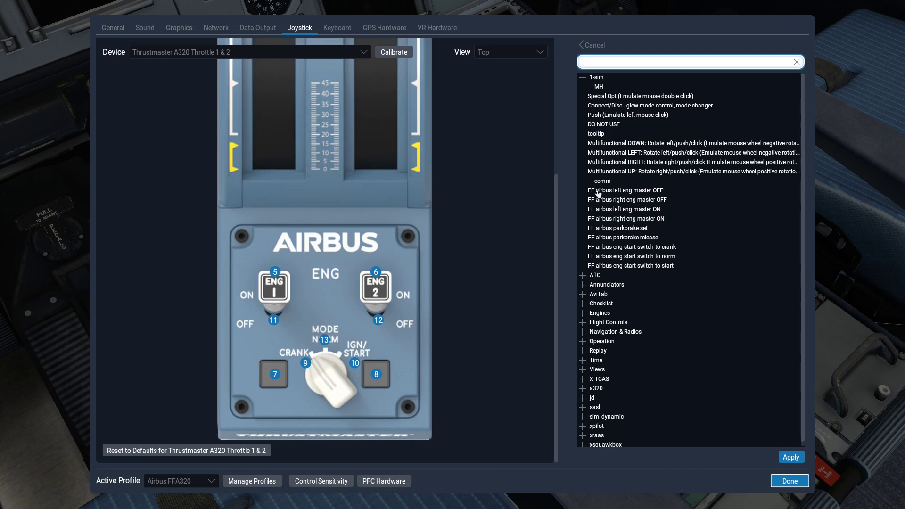
pyautogui.moveTo(600, 261)
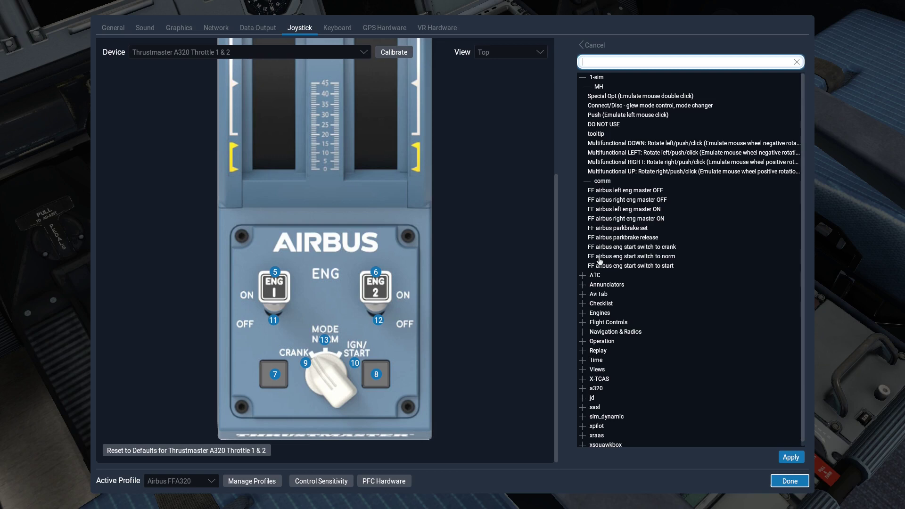
pyautogui.moveTo(307, 372)
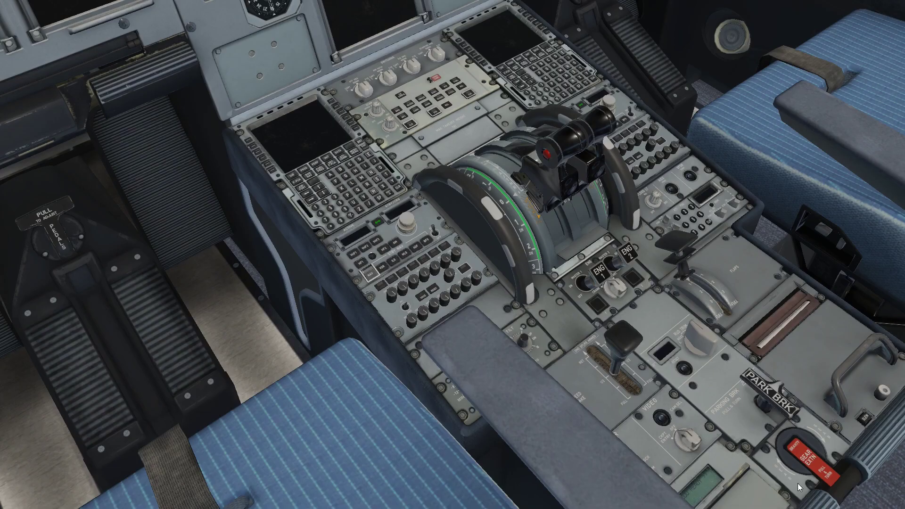
pyautogui.moveTo(644, 268)
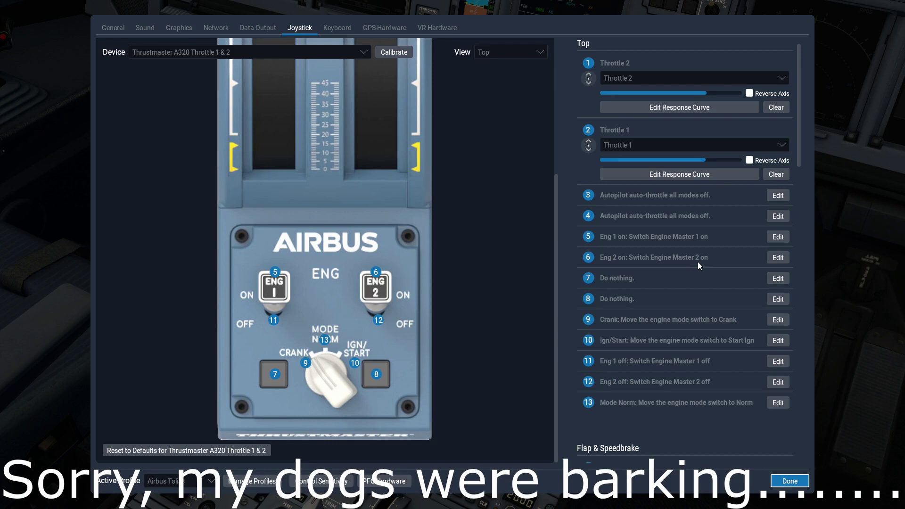
# - Close the joystick settings after checking the ToLiss engine master and mode switch assignments
pyautogui.click(790, 481)
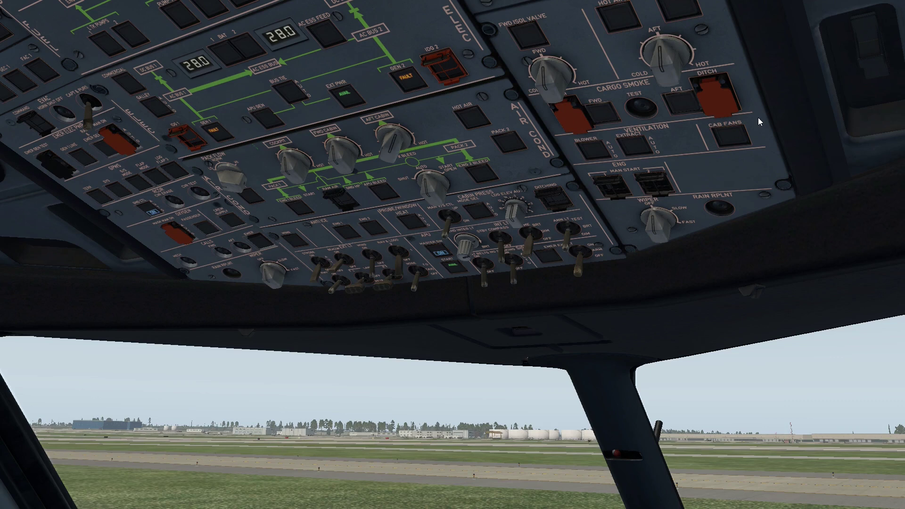
pyautogui.moveTo(709, 183)
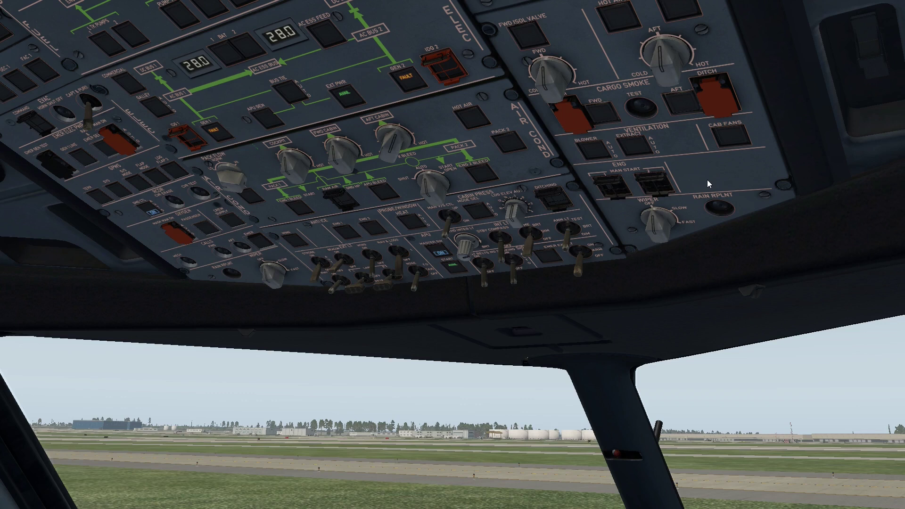
pyautogui.moveTo(372, 193)
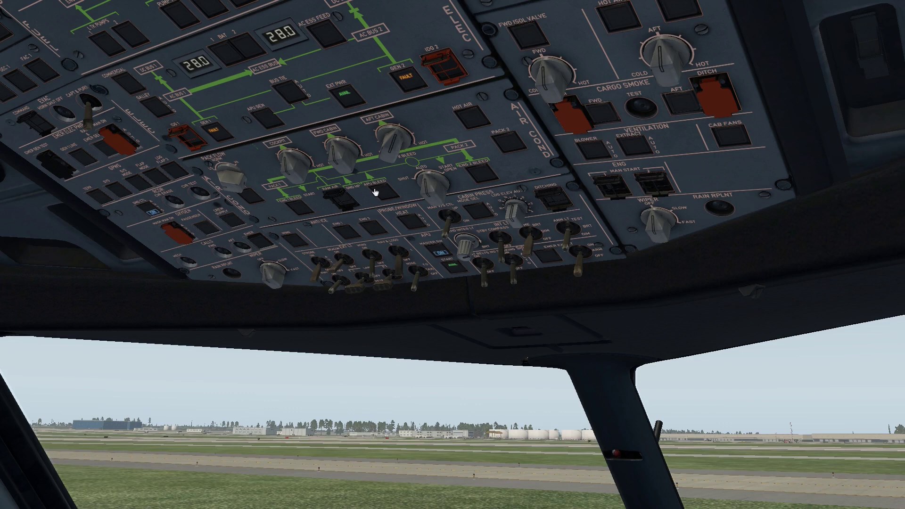